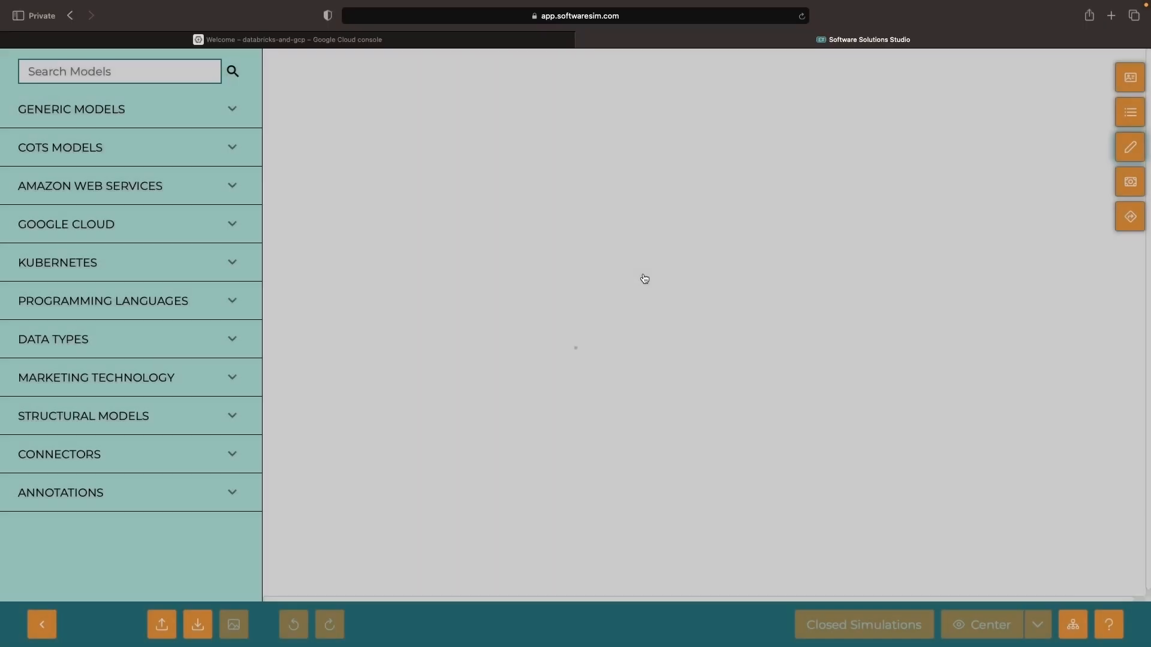
Step: Add the Databricks component to the canvas and search the models for Google Cloud Platform
{"action": "type", "text": "databrick"}
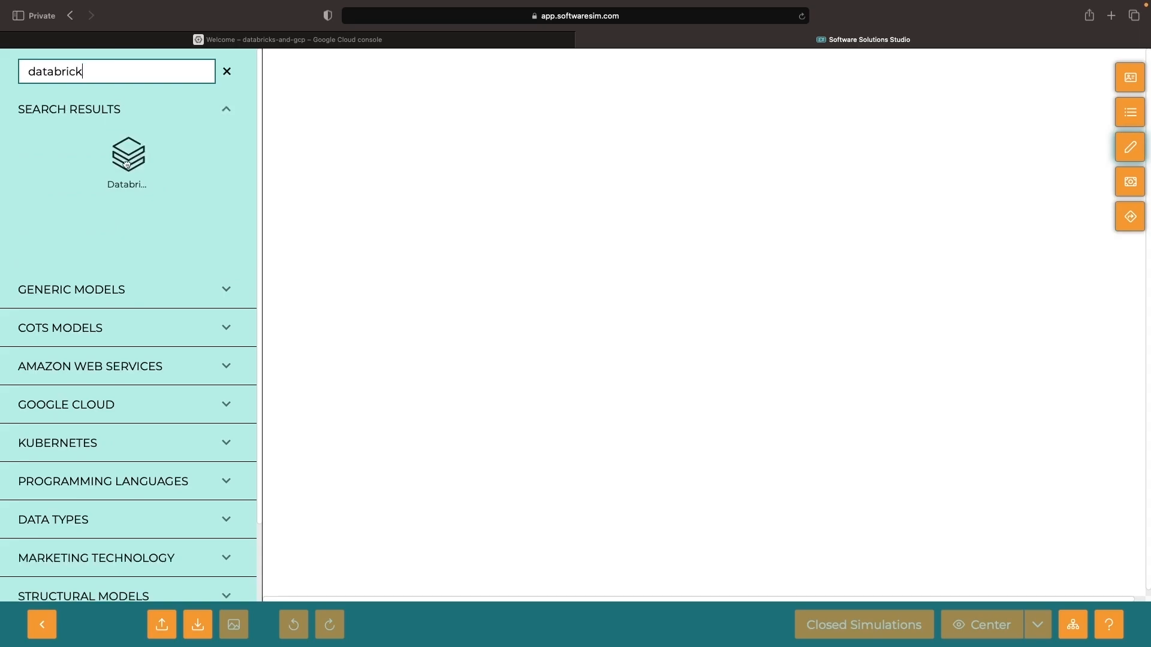
{"action": "left_click_drag", "start_coordinate": [127, 155], "coordinate": [554, 264]}
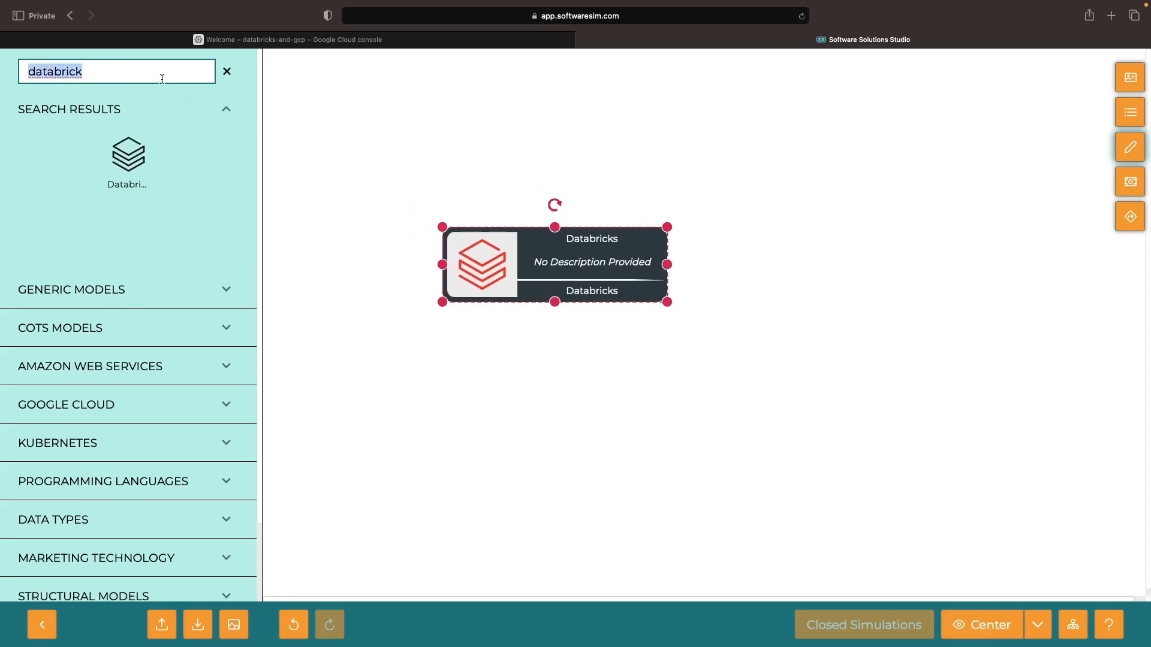
{"action": "type", "text": "google"}
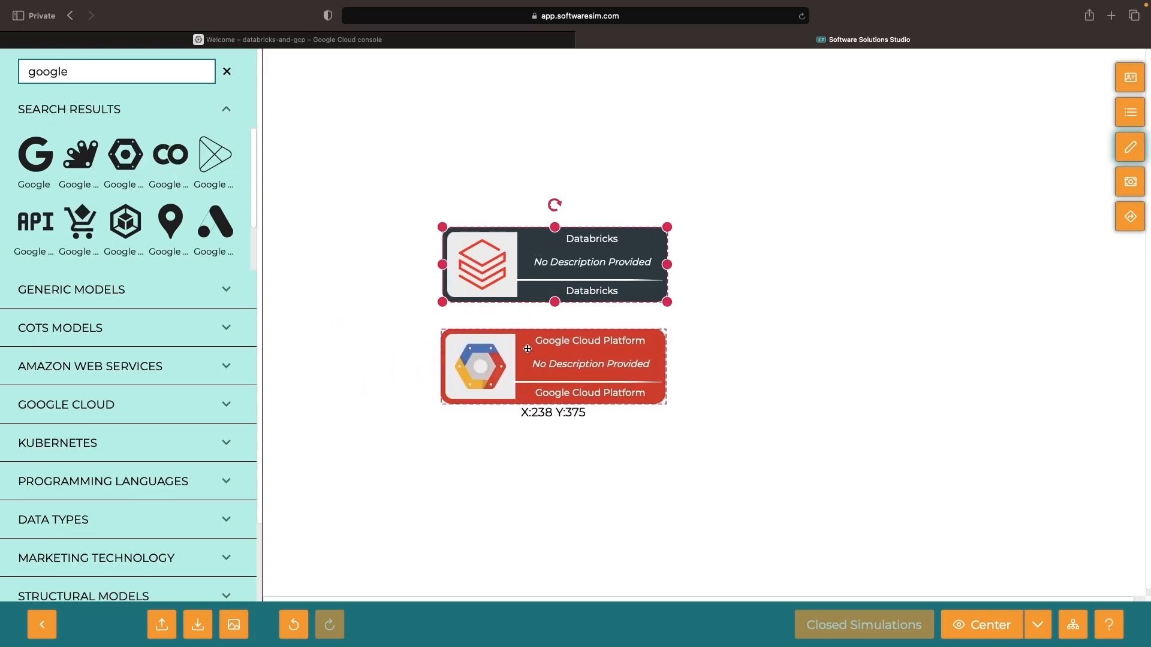
{"action": "scroll", "scroll_direction": "down", "scroll_amount": 3}
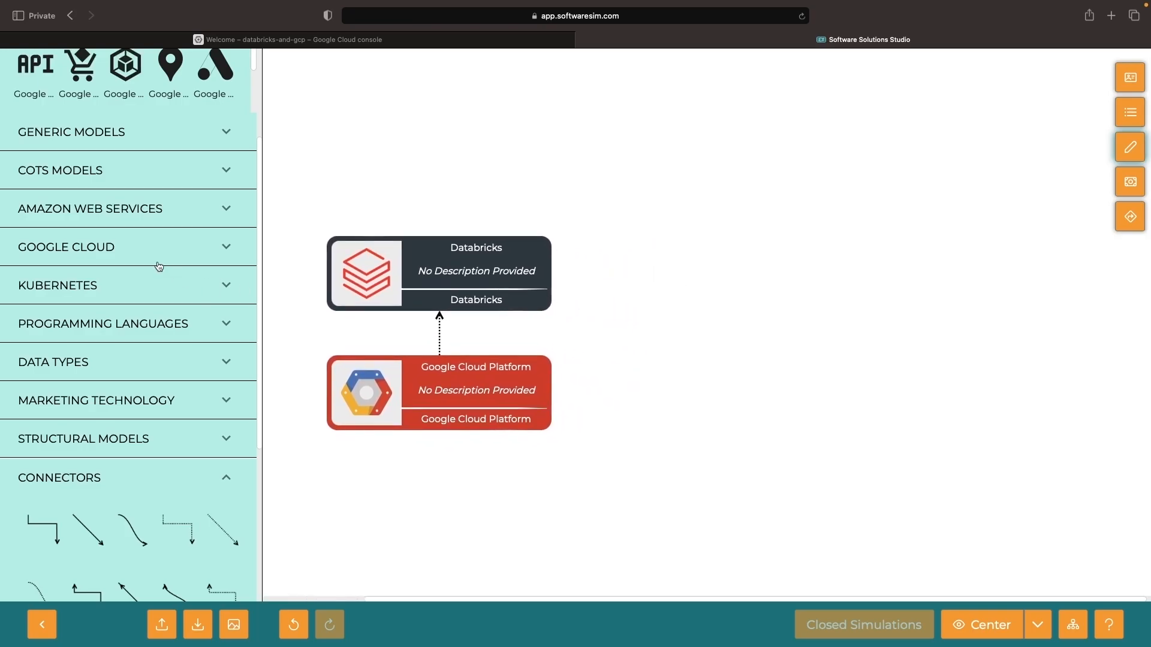
Step: Add Google Cloud Platform linked to Databricks, plus Apache Spark and Delta Lake components
{"action": "type", "text": "google"}
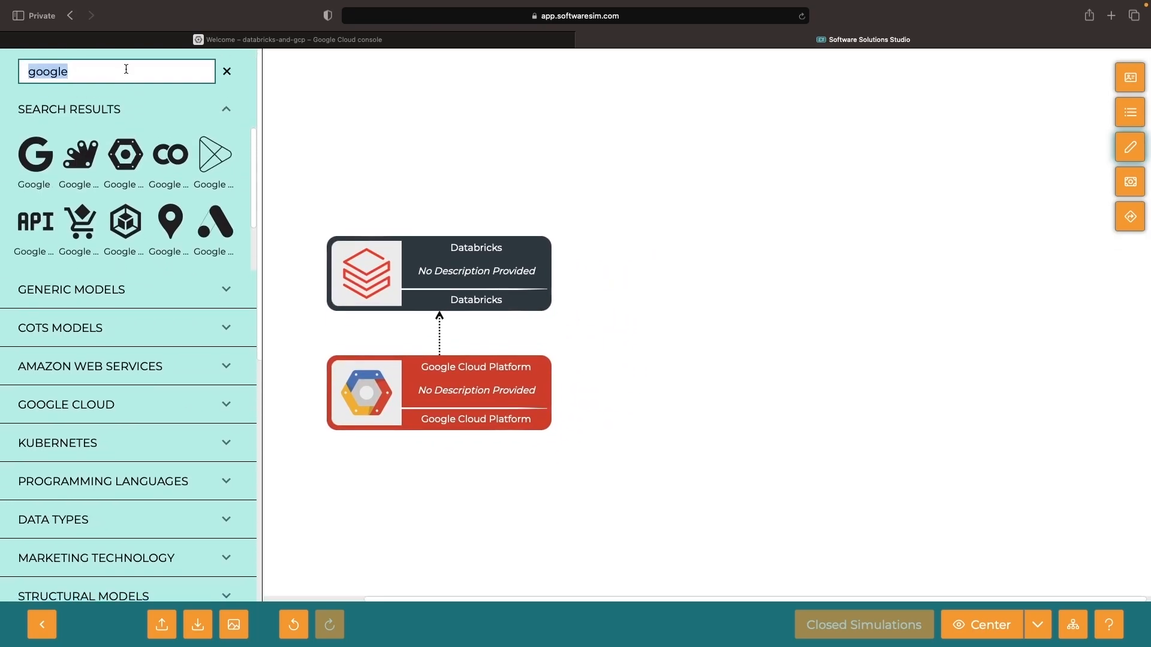
{"action": "type", "text": "apache spa"}
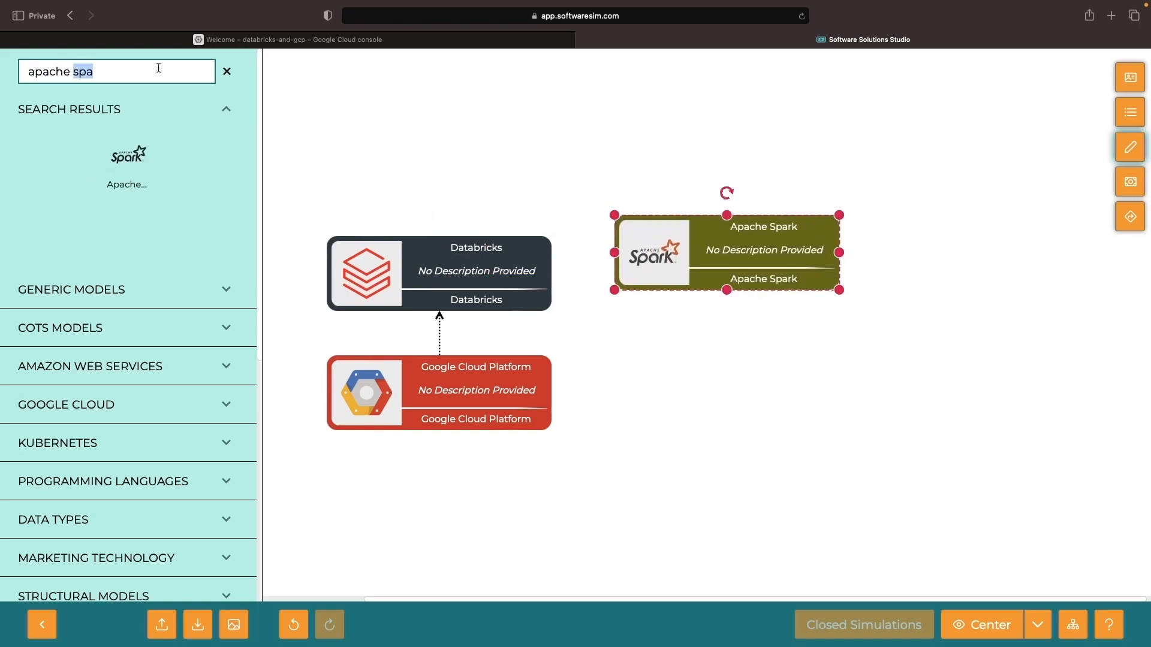
{"action": "type", "text": "delta"}
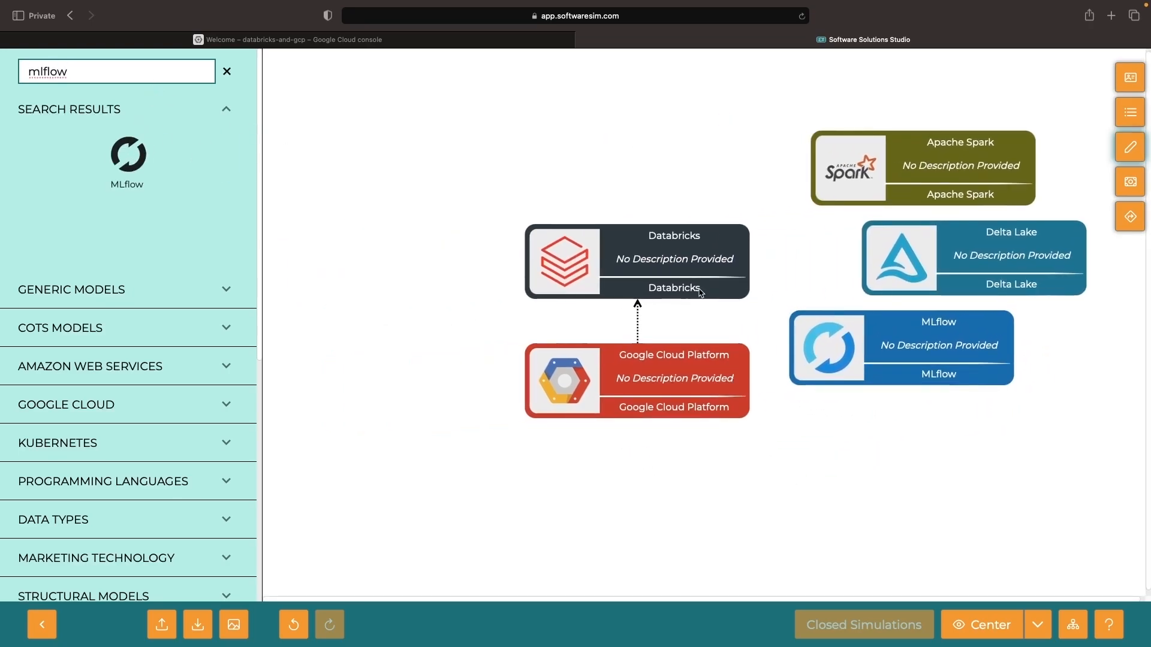
Step: Move Google Cloud Platform left of Databricks and add a description to the Delta Lake component
{"action": "left_click_drag", "start_coordinate": [637, 381], "coordinate": [489, 245]}
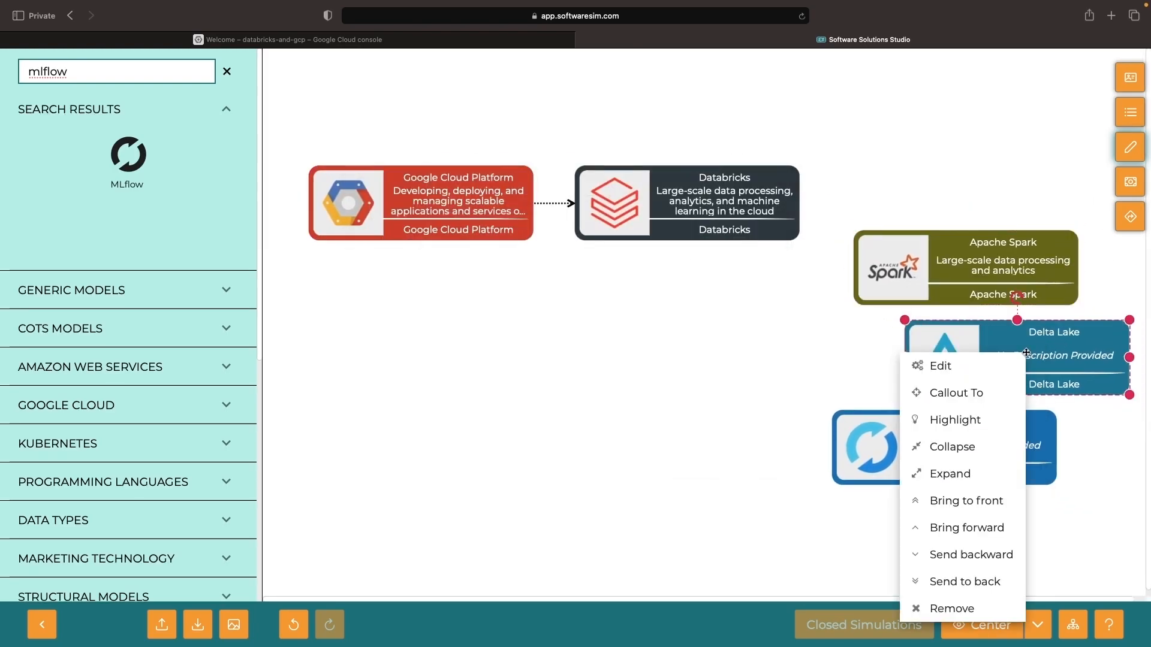
{"action": "left_click", "coordinate": [940, 366]}
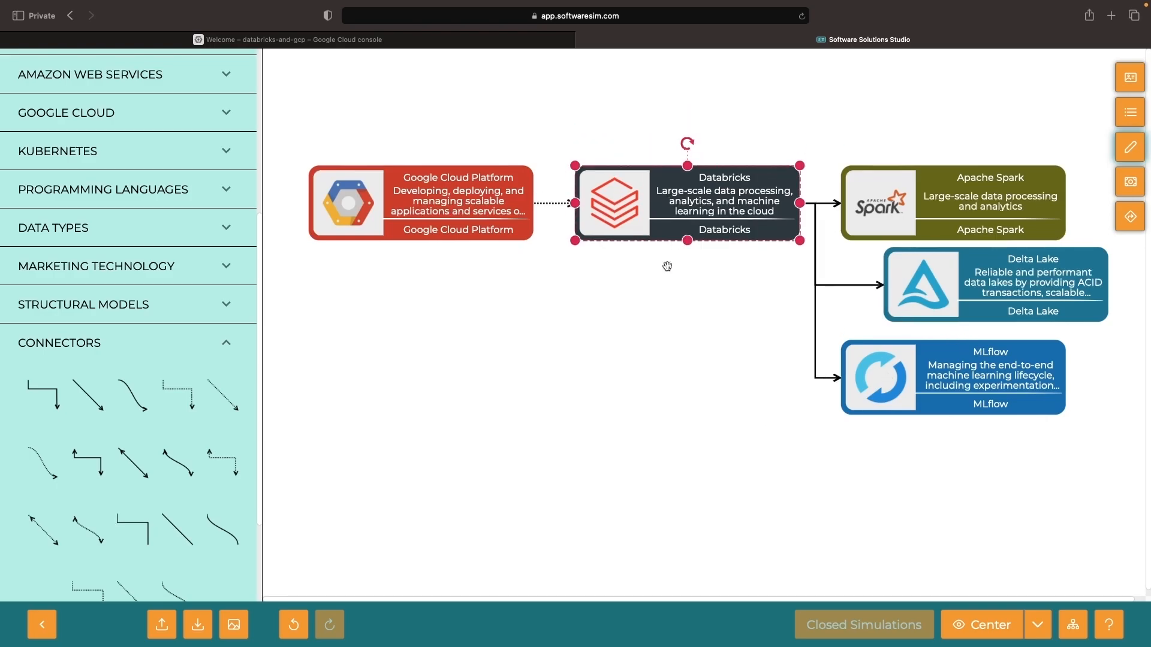
Step: Add MLflow, then place Dataproc below Google Cloud Platform with its name and description saved
{"action": "type", "text": "mlflow"}
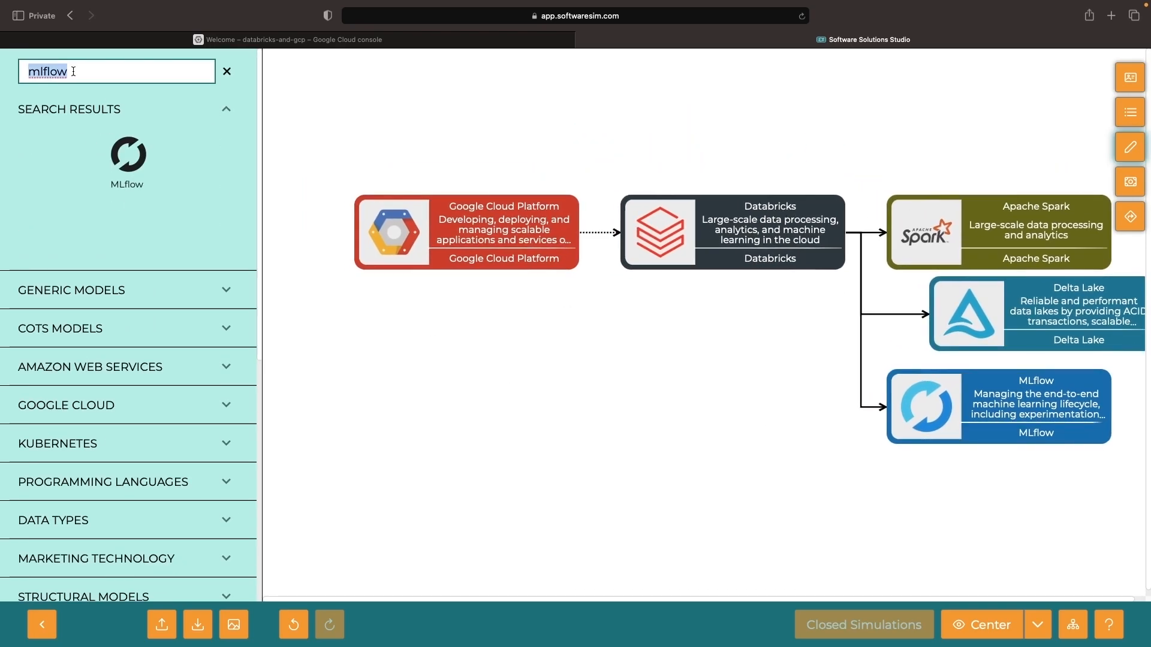
{"action": "type", "text": "dataproc"}
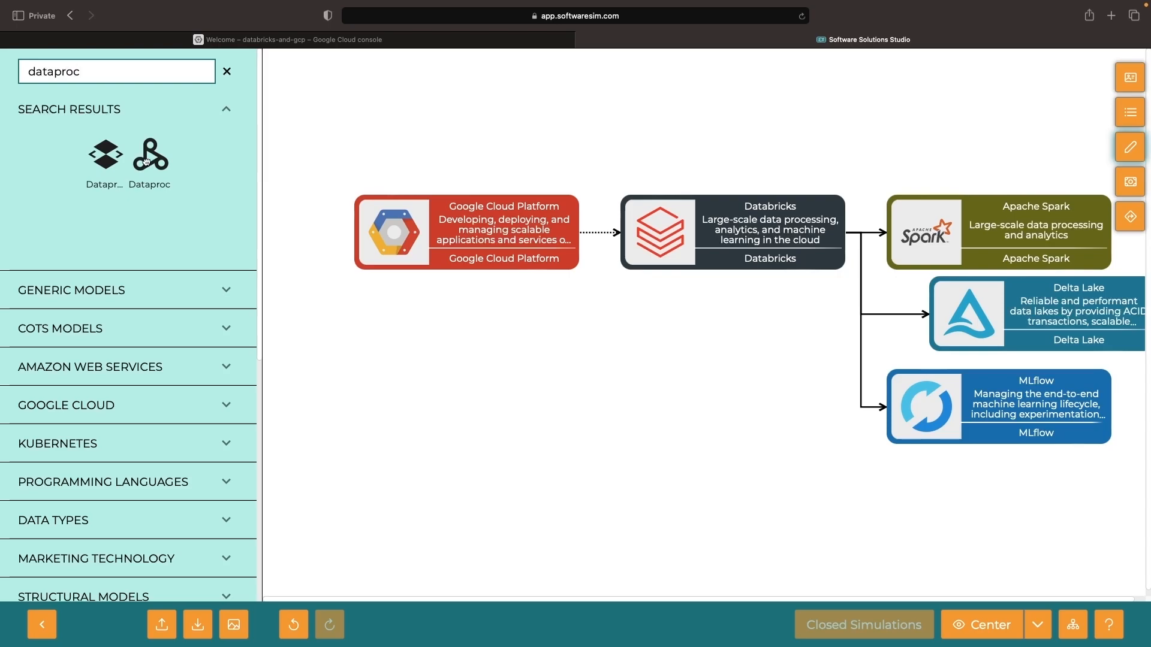
{"action": "left_click_drag", "start_coordinate": [150, 155], "coordinate": [461, 339]}
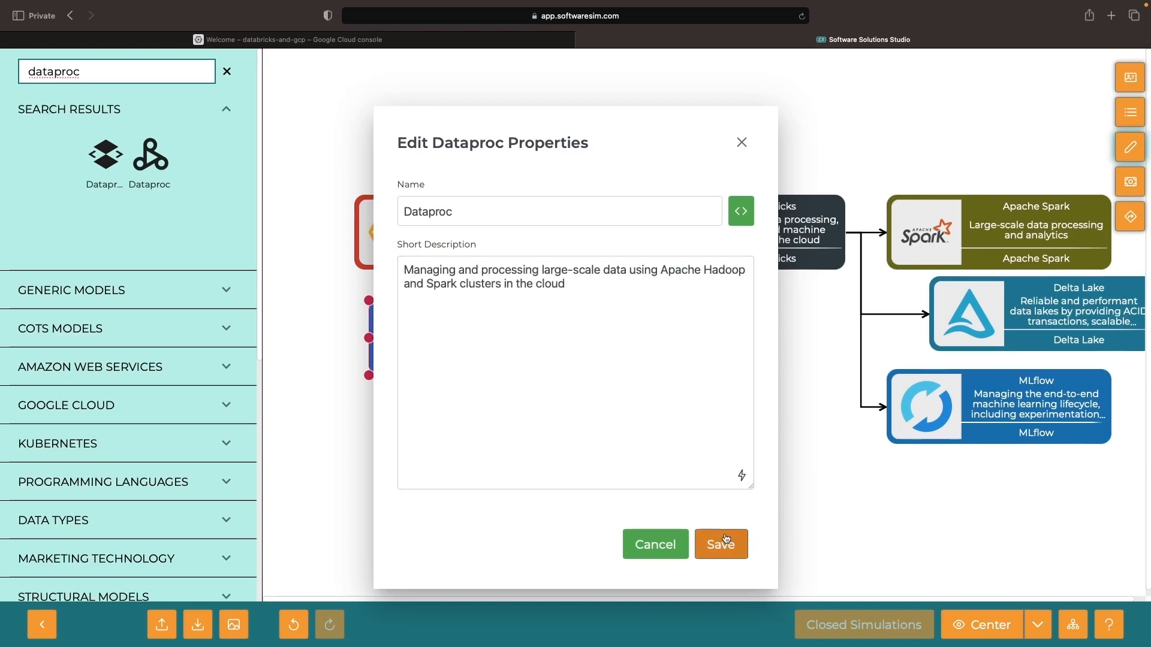
{"action": "left_click", "coordinate": [720, 544]}
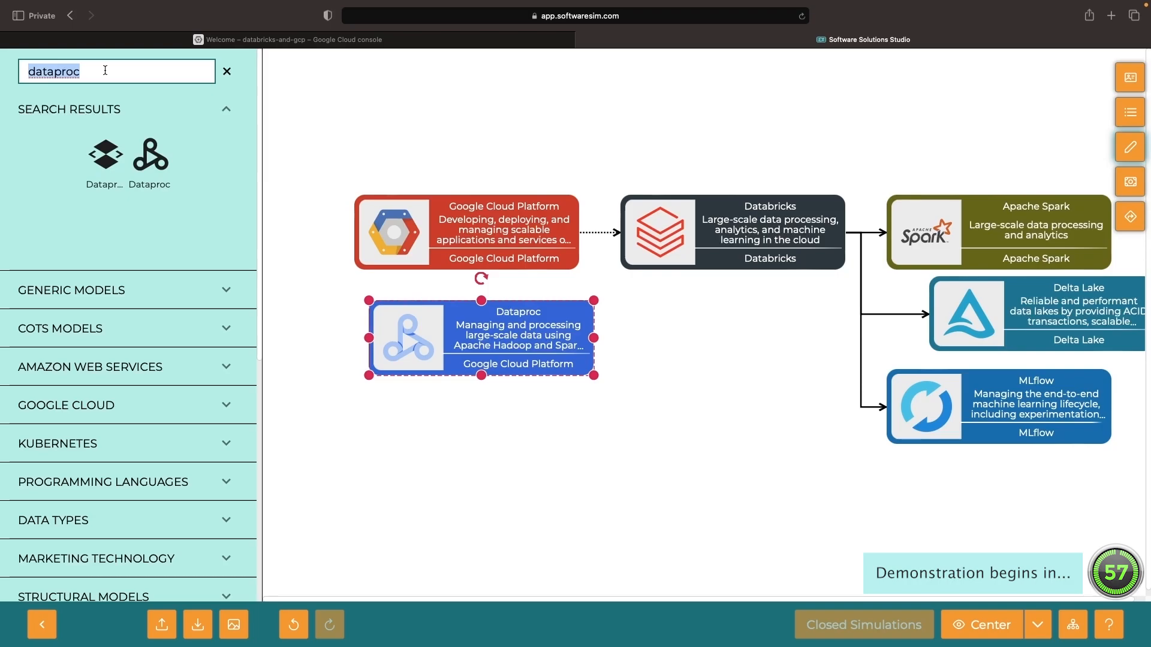
Step: Place BigQuery below Dataproc and edit its and Vertex AI's descriptions
{"action": "type", "text": "bigquery"}
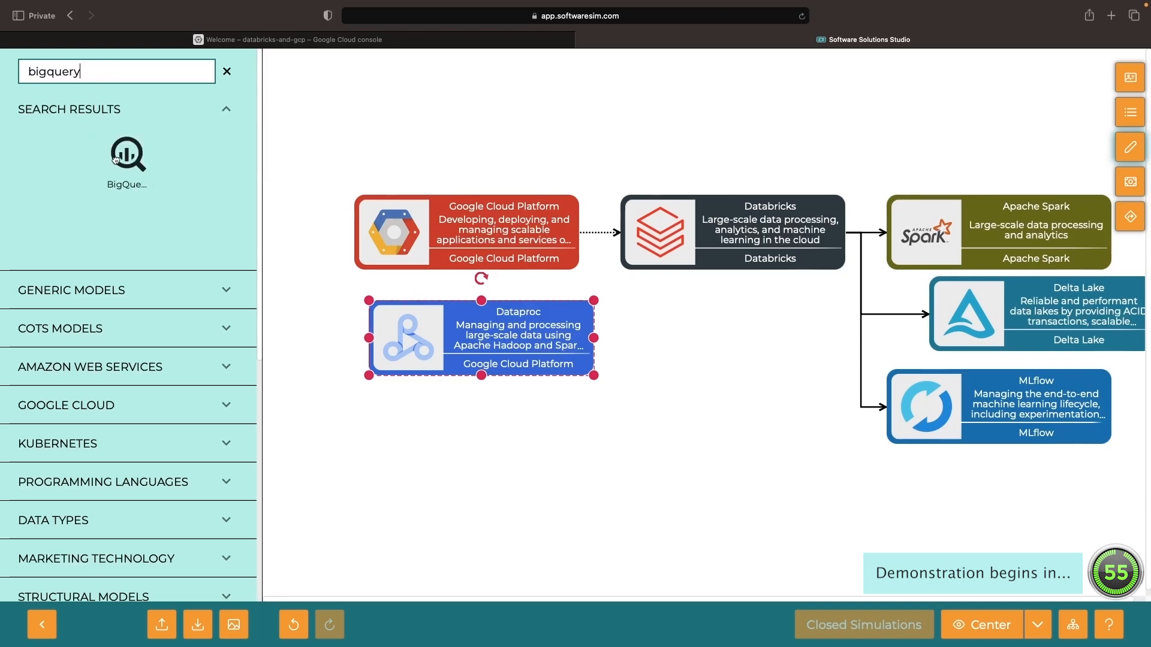
{"action": "left_click_drag", "start_coordinate": [127, 154], "coordinate": [525, 425]}
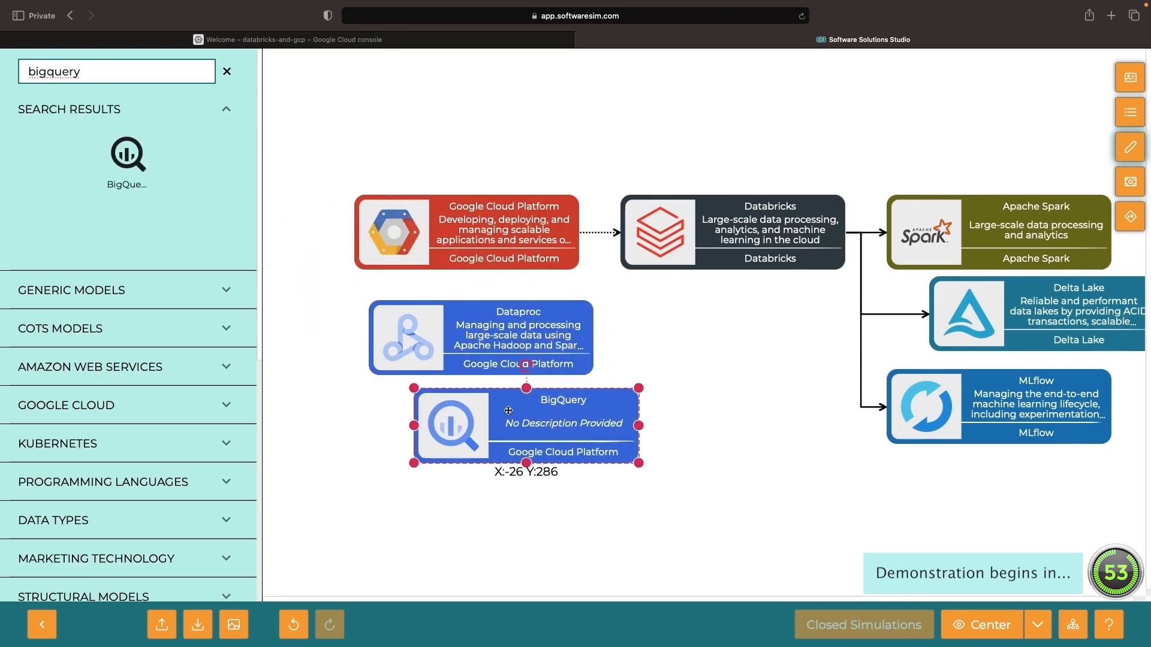
{"action": "double_click", "coordinate": [526, 424]}
{"action": "type", "text": "vertex"}
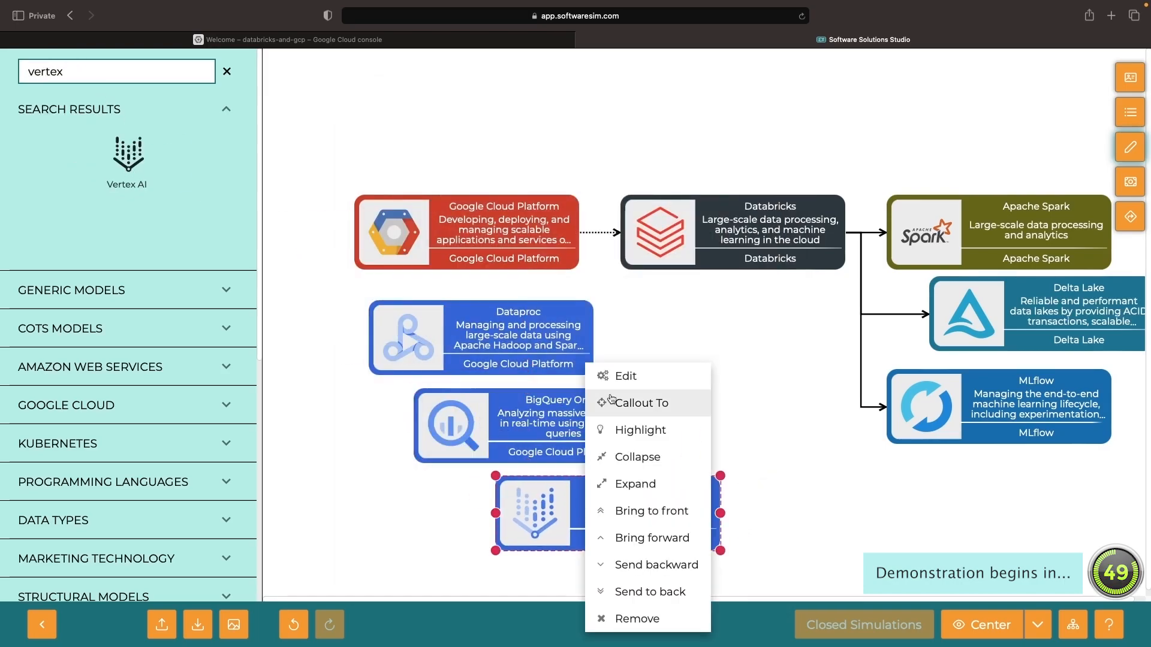
{"action": "left_click", "coordinate": [640, 403]}
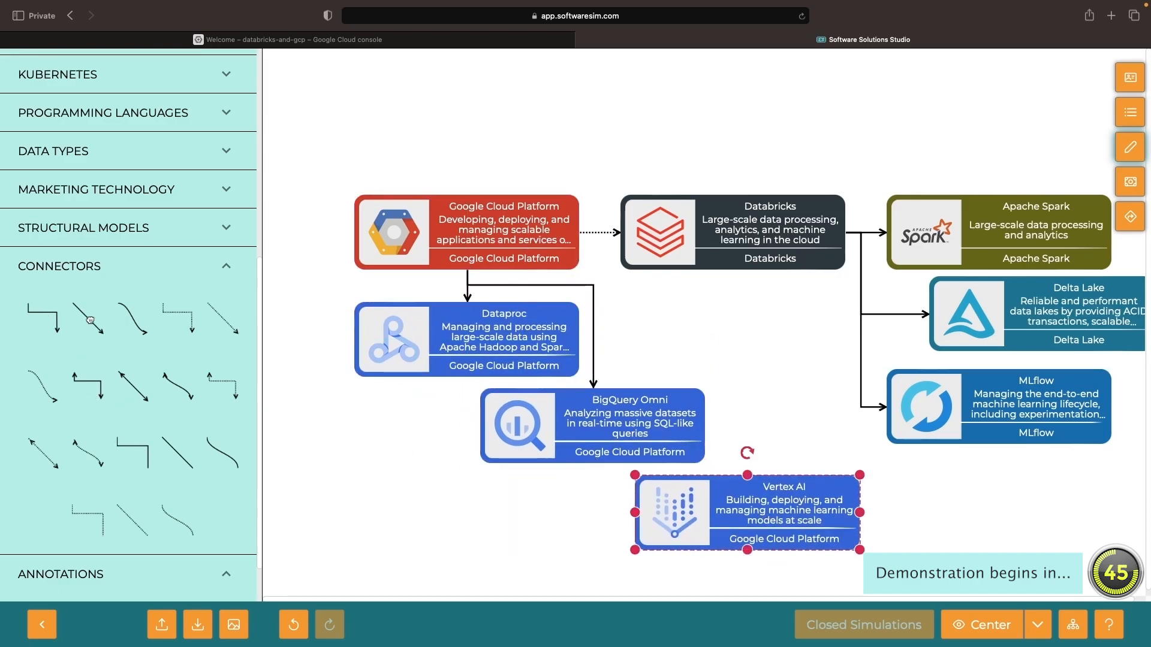
Step: Draw an arrow from Google Cloud Platform to Vertex AI
{"action": "left_click_drag", "start_coordinate": [745, 512], "coordinate": [718, 514]}
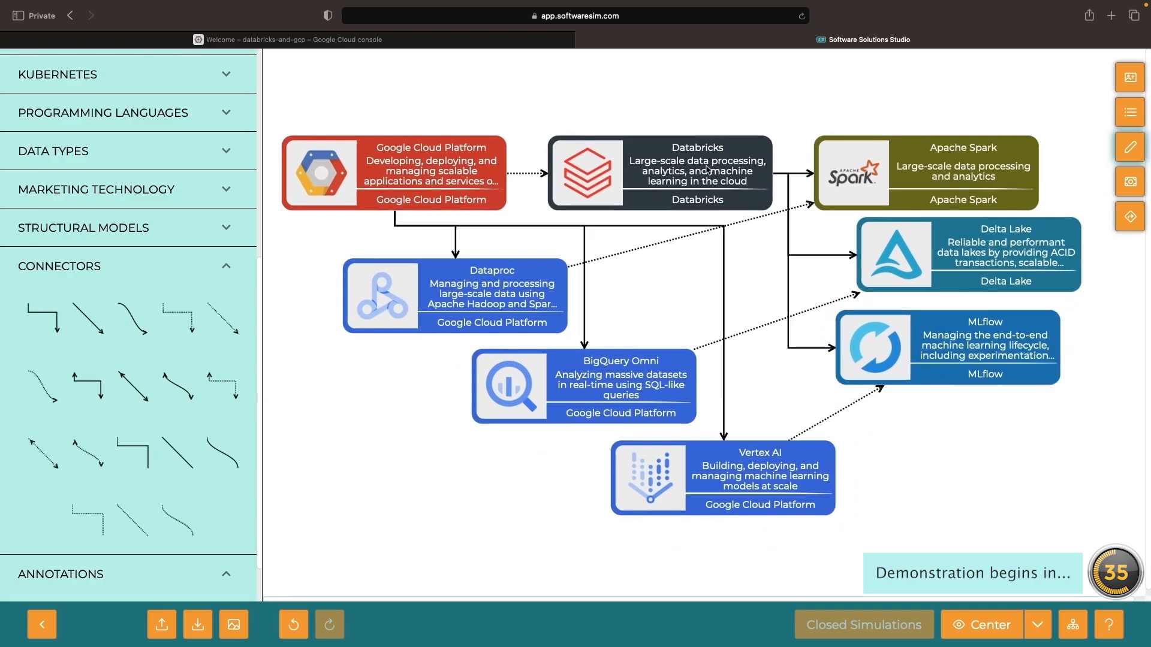
{"action": "mouse_move", "coordinate": [920, 425]}
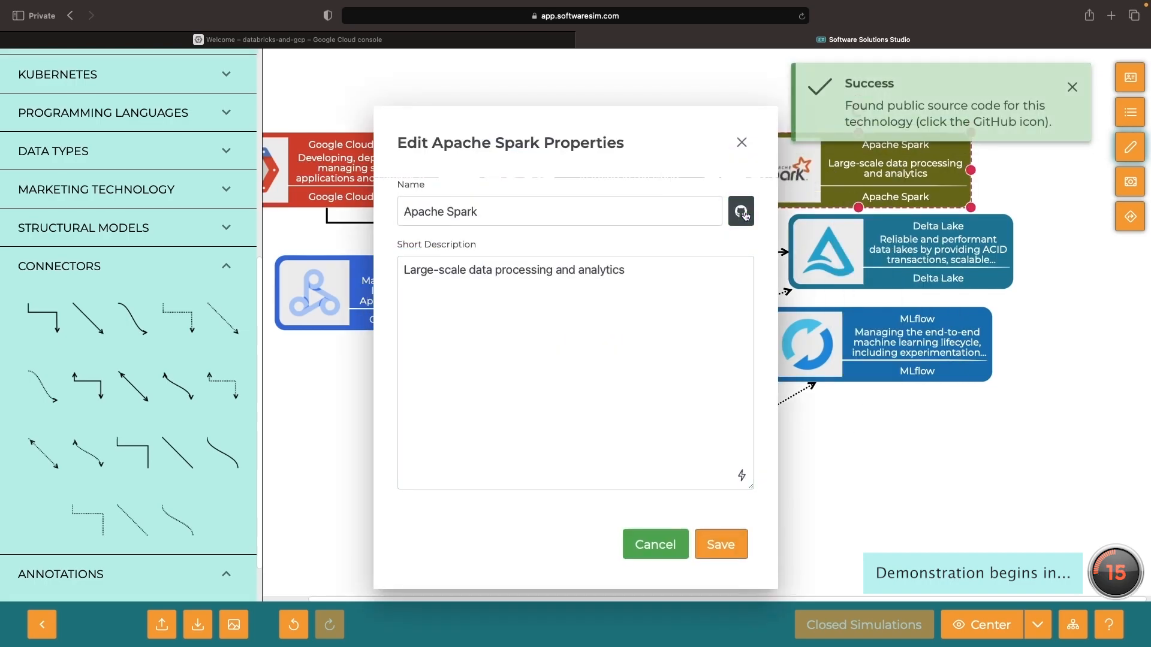
Step: Open Apache Spark's GitHub repository, return to the diagram and check MLflow's source code link
{"action": "left_click", "coordinate": [741, 211]}
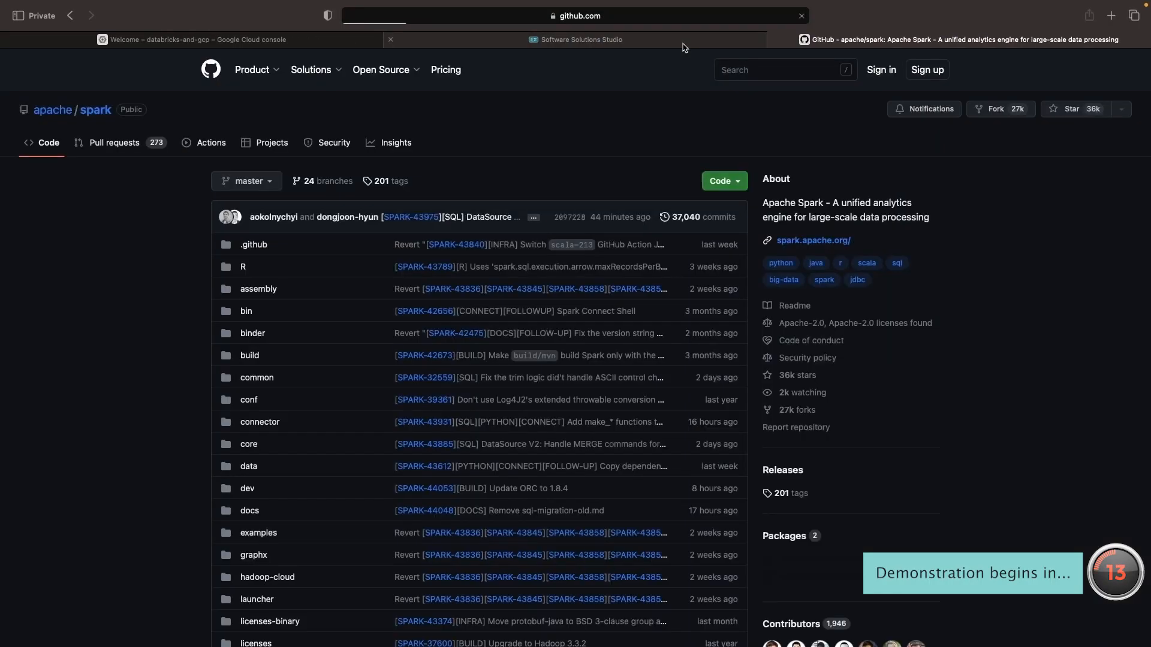
{"action": "mouse_move", "coordinate": [575, 38]}
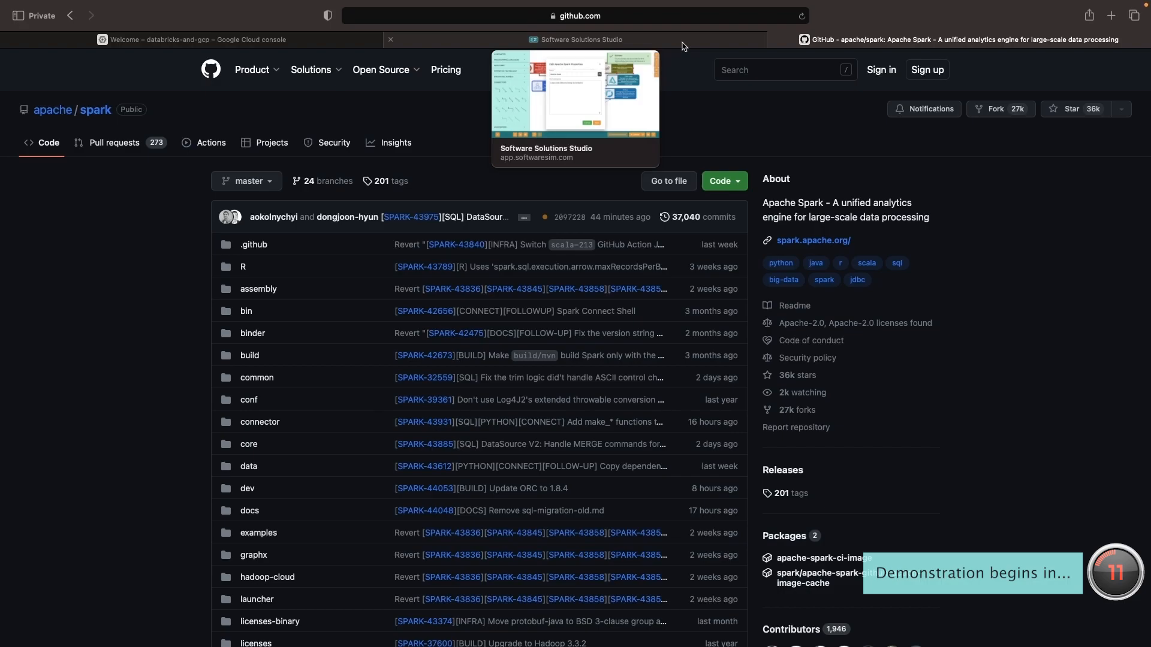
{"action": "left_click", "coordinate": [581, 38]}
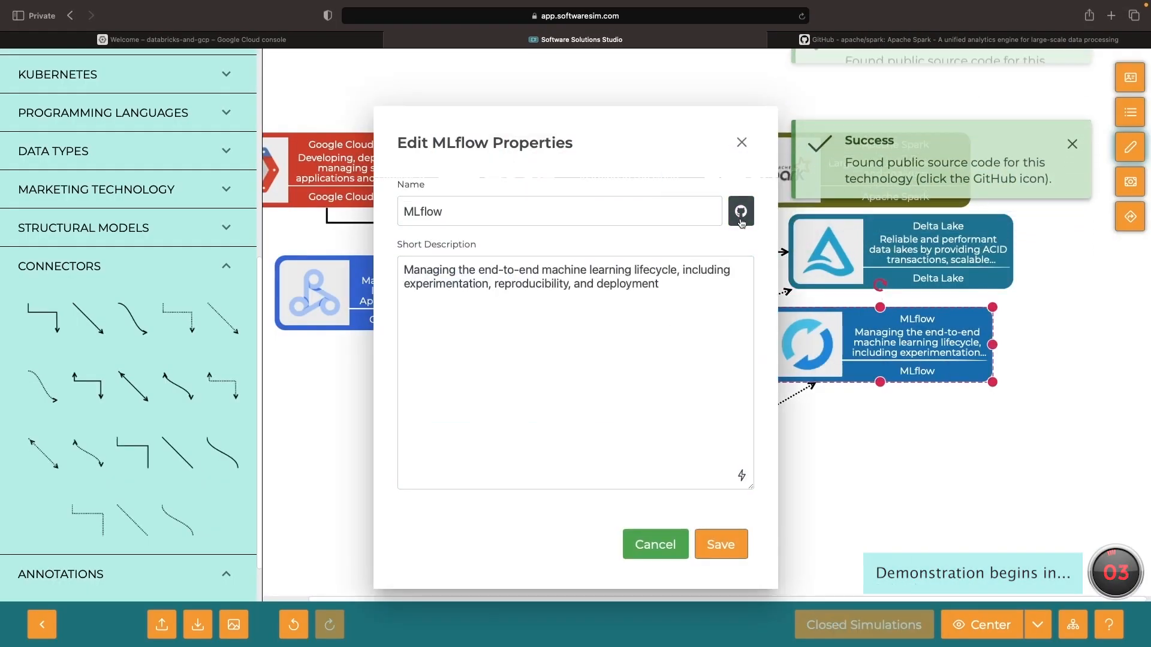
{"action": "left_click", "coordinate": [739, 211]}
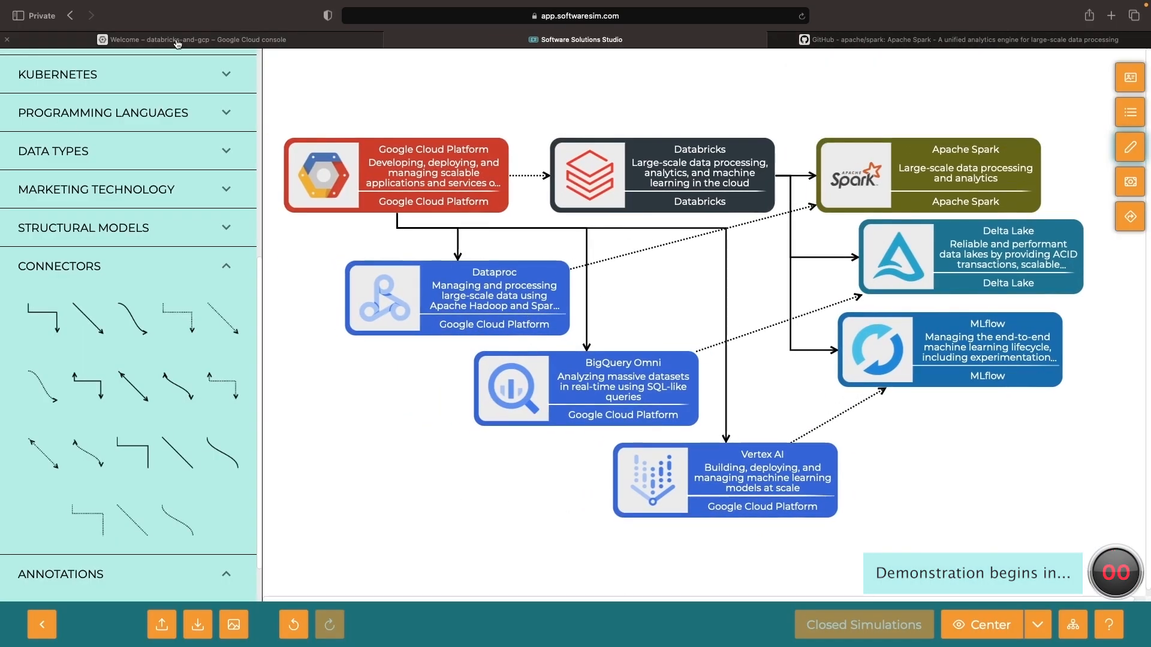
Step: Find the Databricks Marketplace listing by searching 'databricks' in the Google Cloud console
{"action": "left_click", "coordinate": [192, 38]}
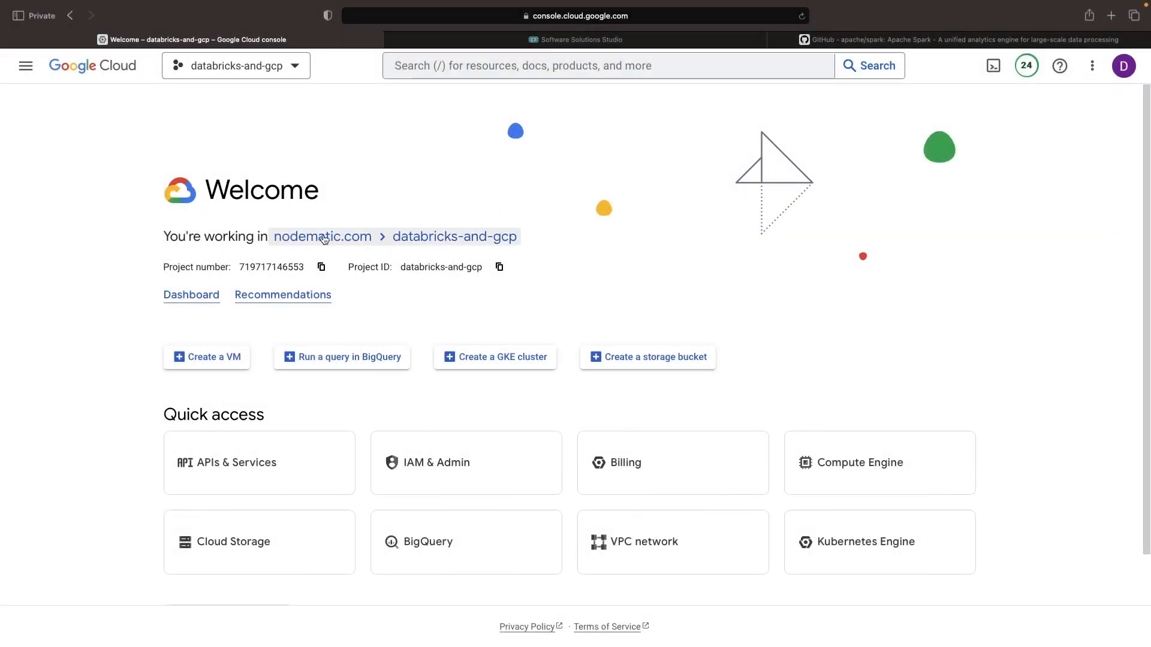
{"action": "left_click", "coordinate": [602, 65]}
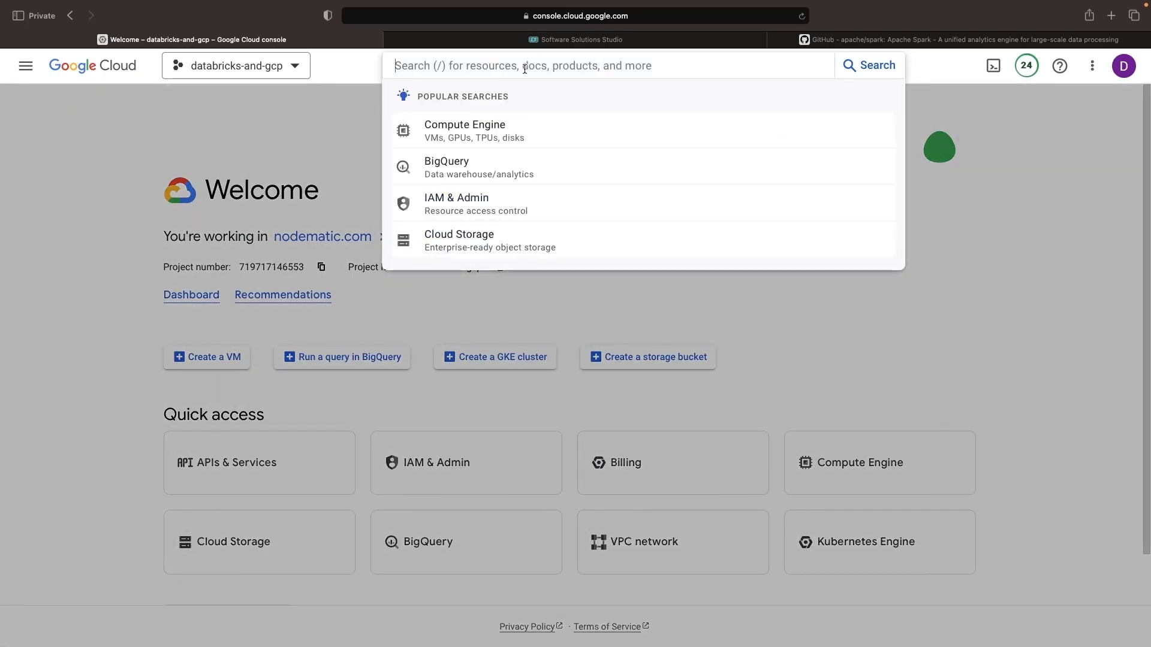
{"action": "type", "text": "databricks"}
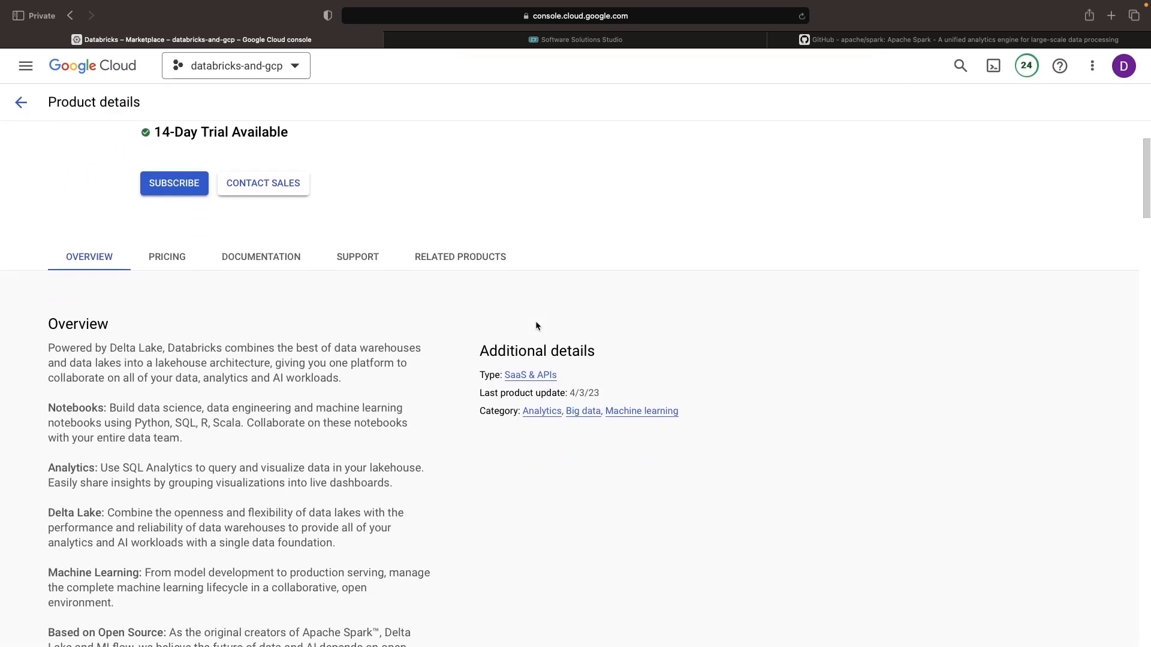
Step: Review the listing's DBU pricing and 14-day trial terms, then return to the top
{"action": "scroll", "scroll_direction": "down", "scroll_amount": 3}
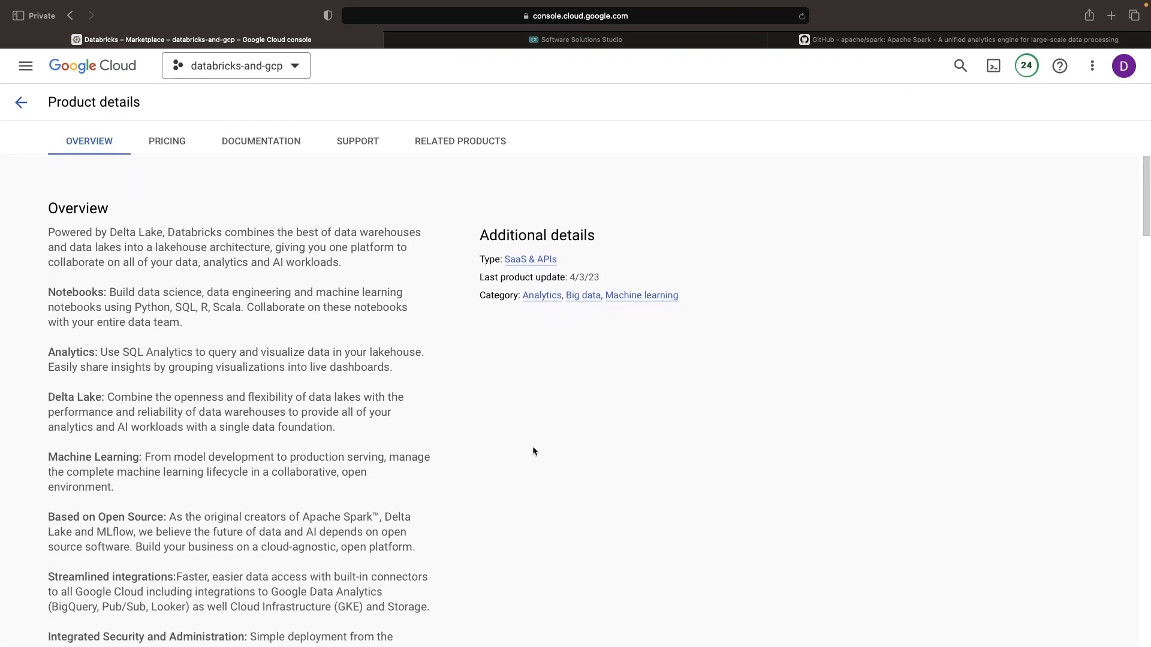
{"action": "scroll", "scroll_direction": "down", "scroll_amount": 3}
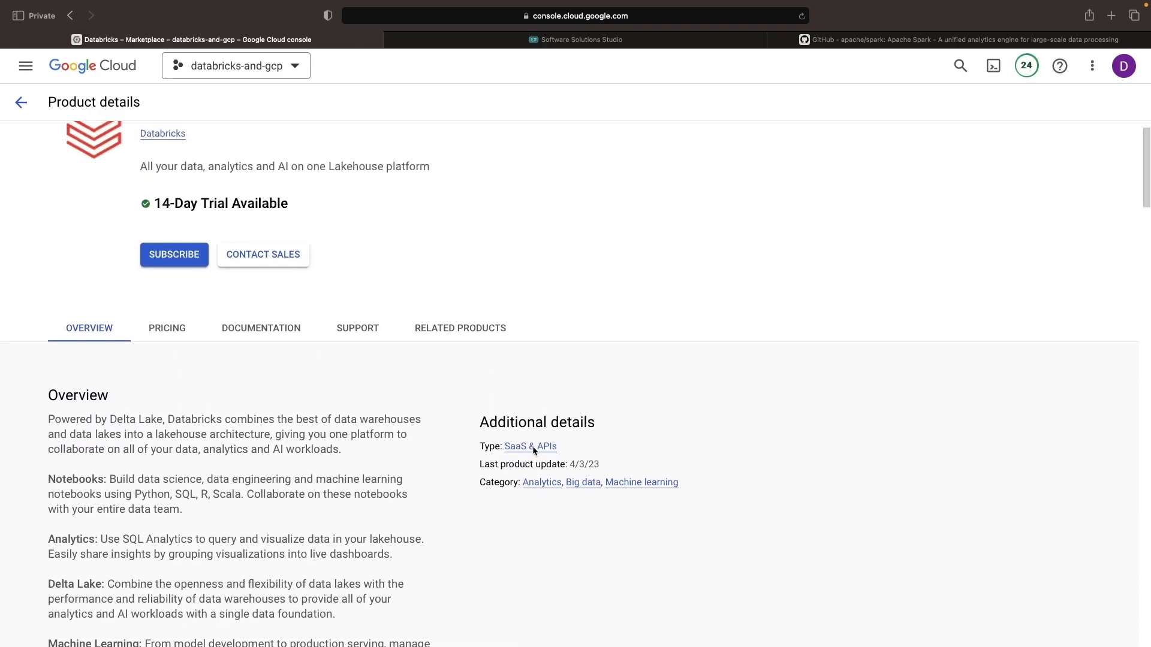
{"action": "scroll", "scroll_direction": "down", "scroll_amount": 3}
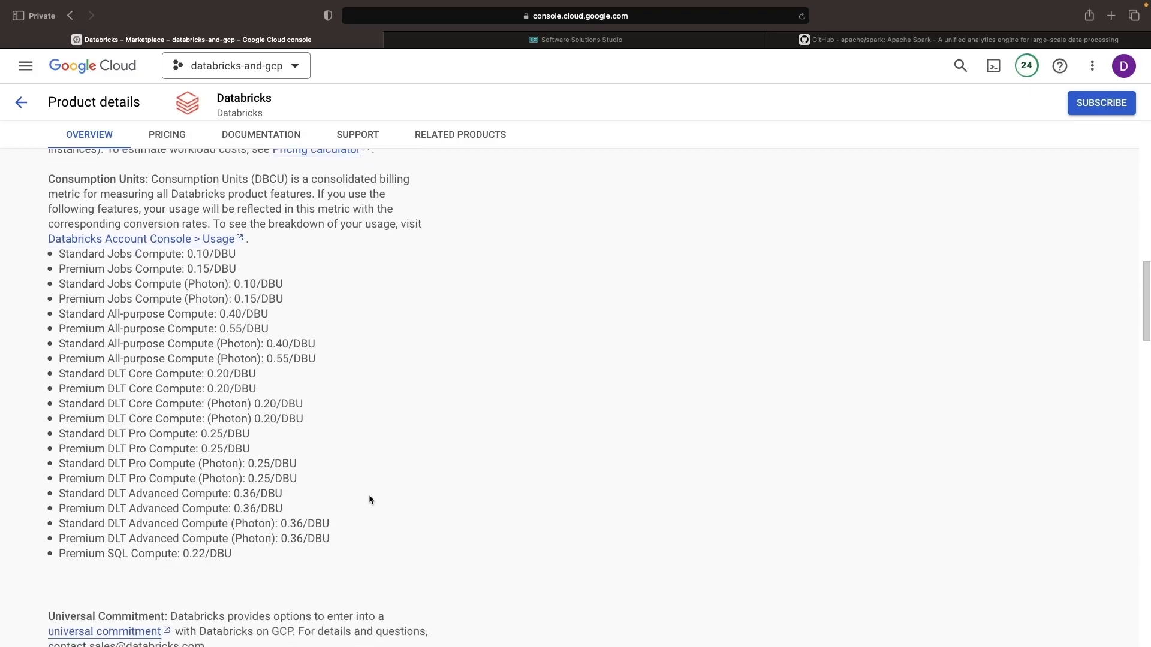
{"action": "scroll", "scroll_direction": "down", "scroll_amount": 3}
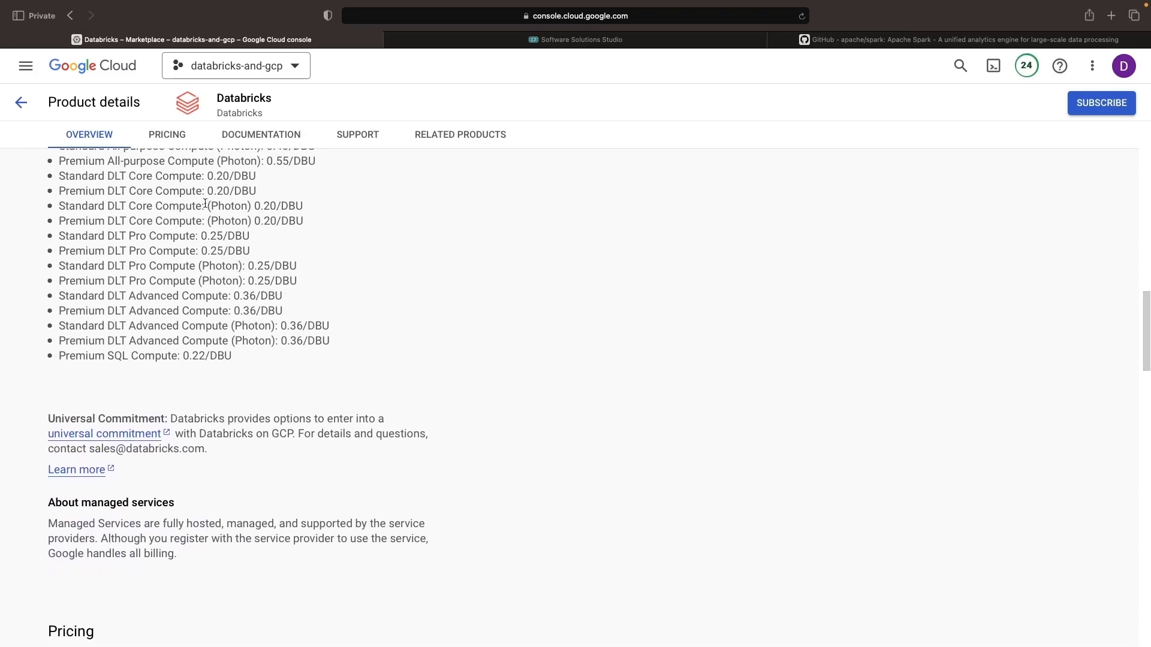
{"action": "scroll", "scroll_direction": "down", "scroll_amount": 3}
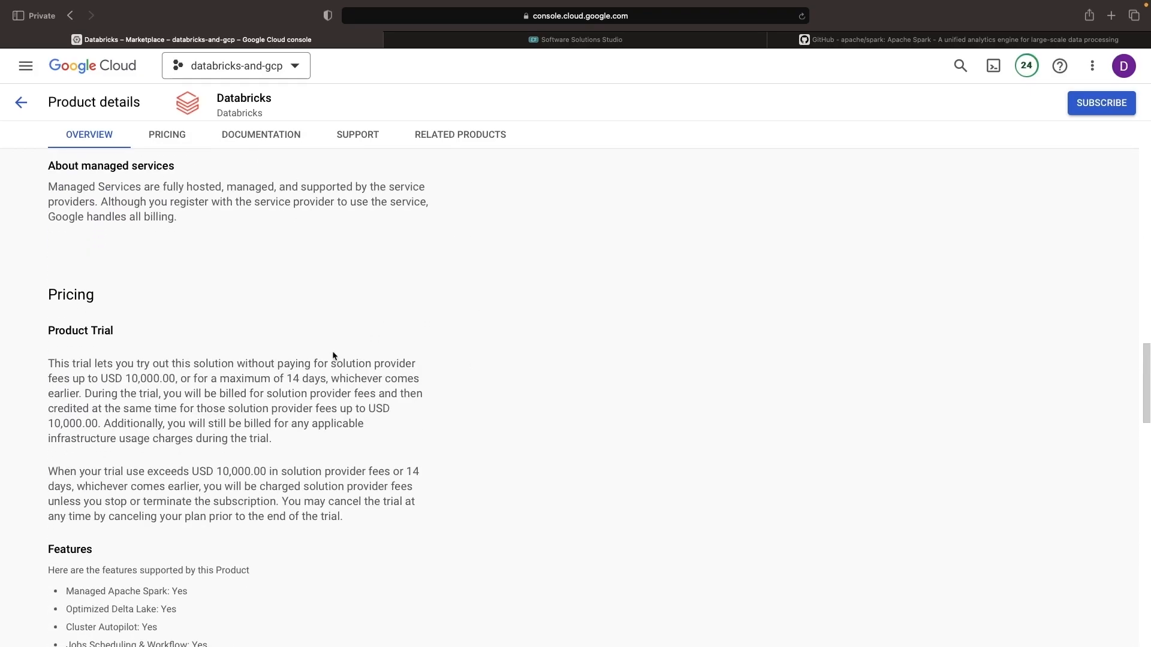
{"action": "mouse_move", "coordinate": [317, 377]}
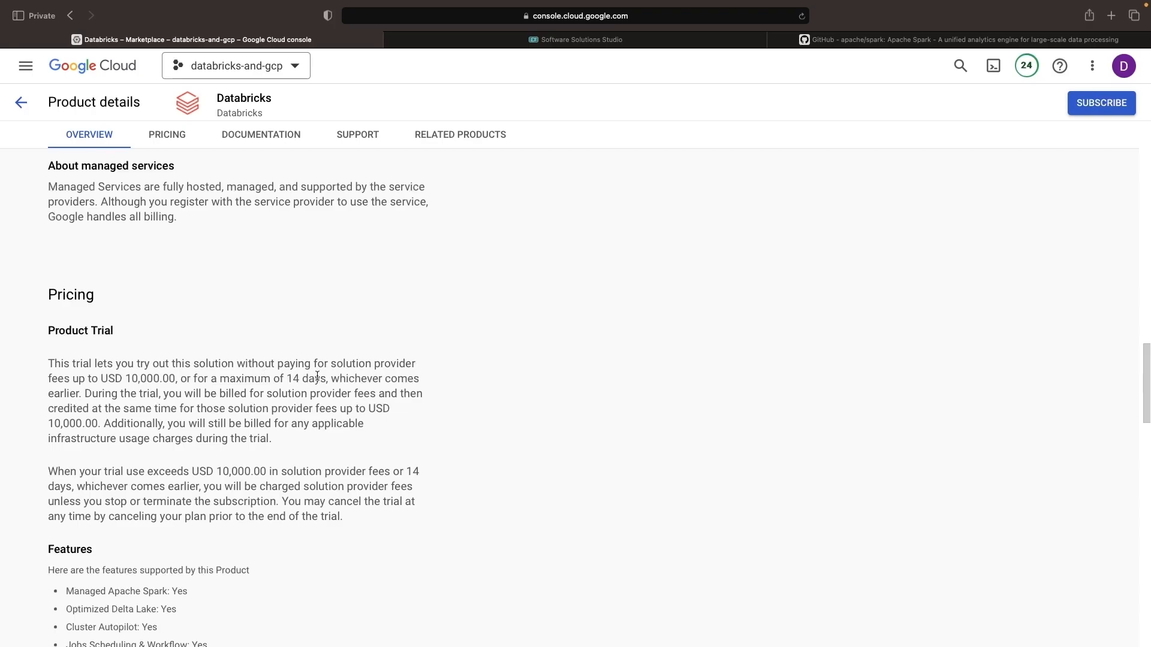
{"action": "mouse_move", "coordinate": [380, 449]}
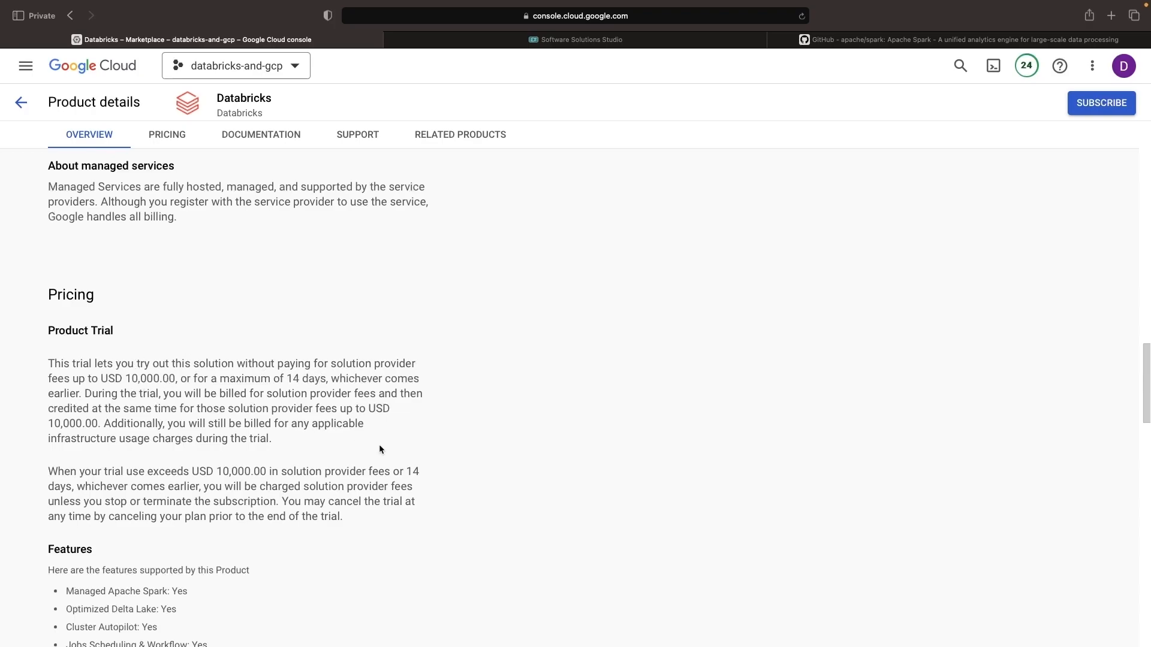
{"action": "scroll", "scroll_direction": "up", "scroll_amount": 3}
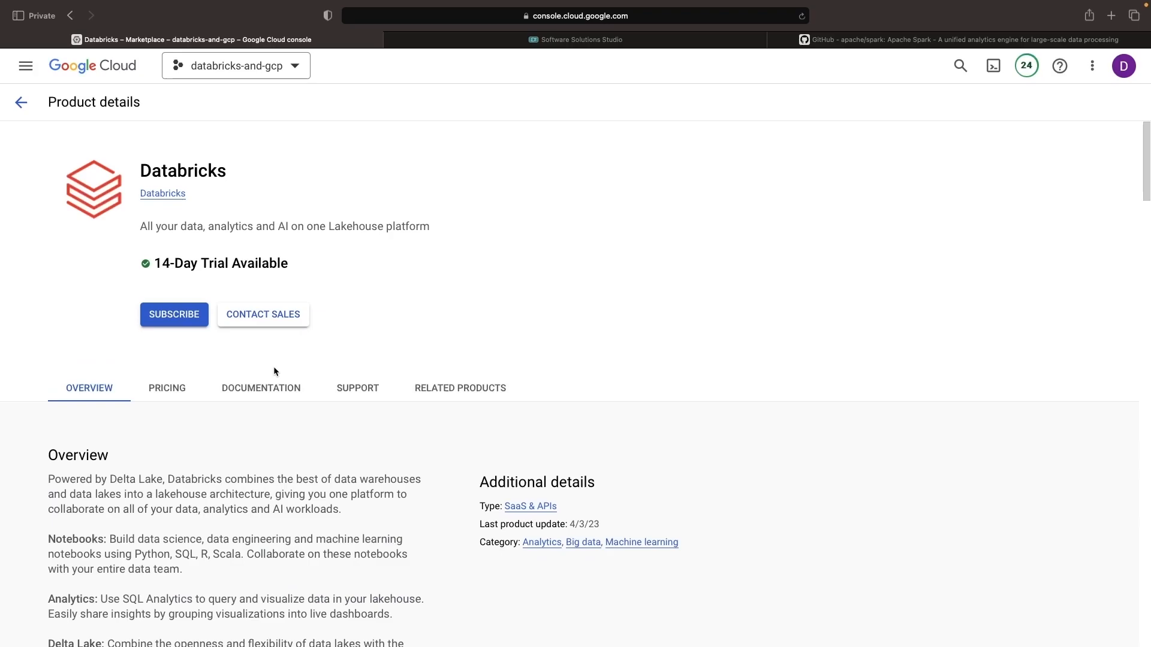
{"action": "left_click", "coordinate": [174, 314]}
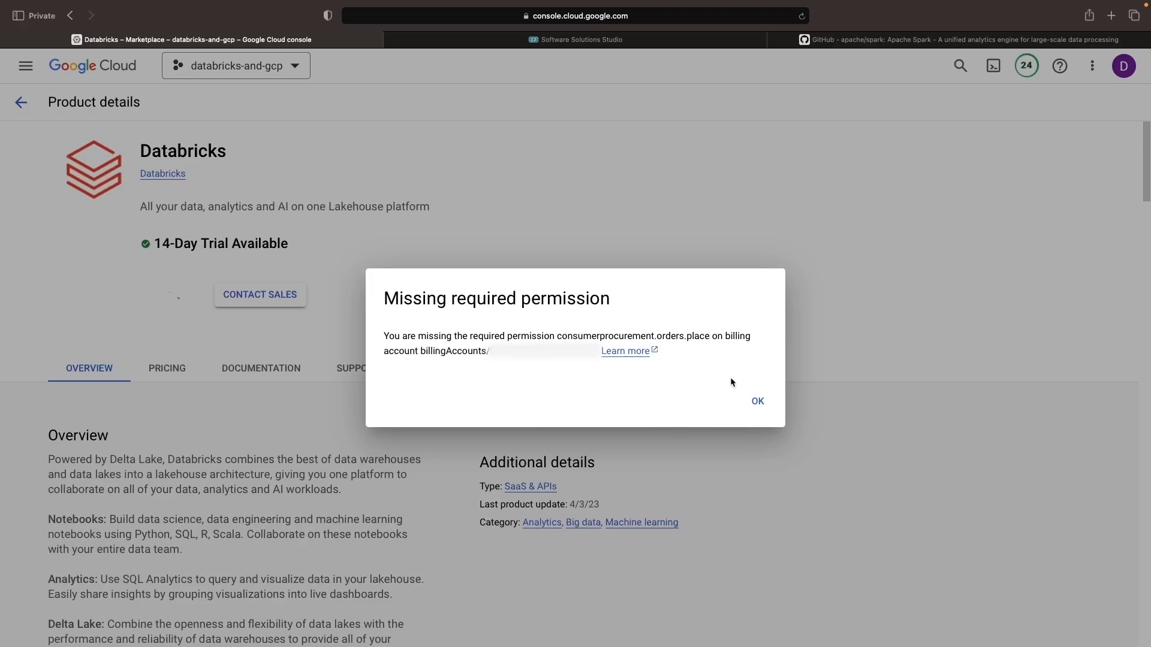
{"action": "left_click", "coordinate": [757, 401]}
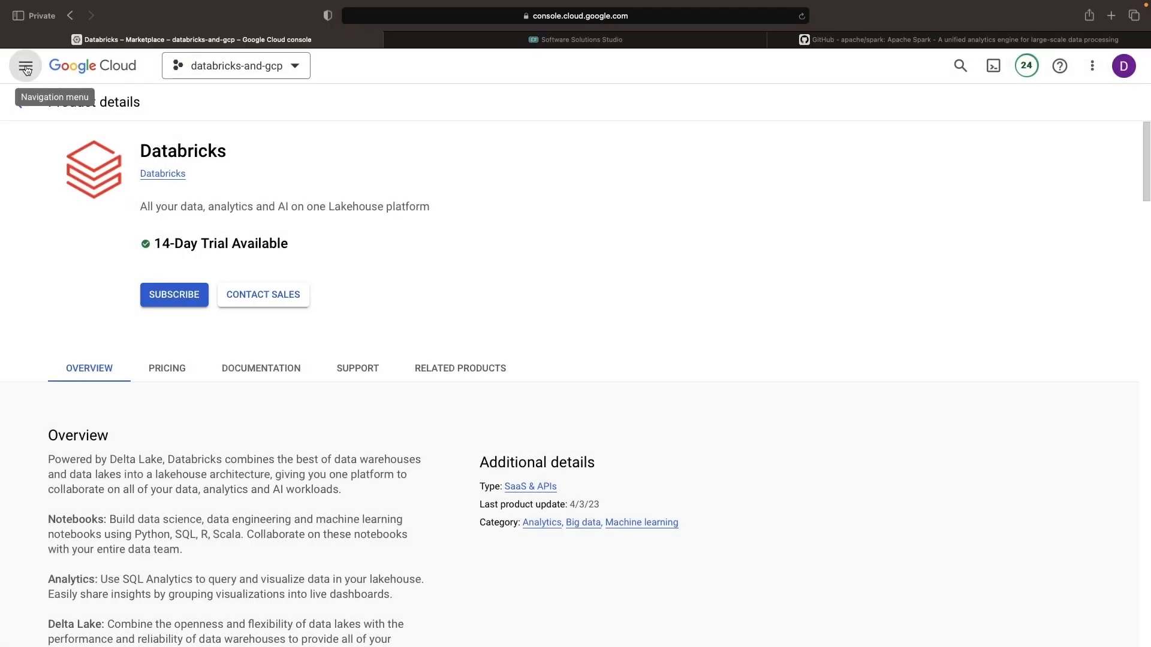
{"action": "left_click", "coordinate": [25, 64]}
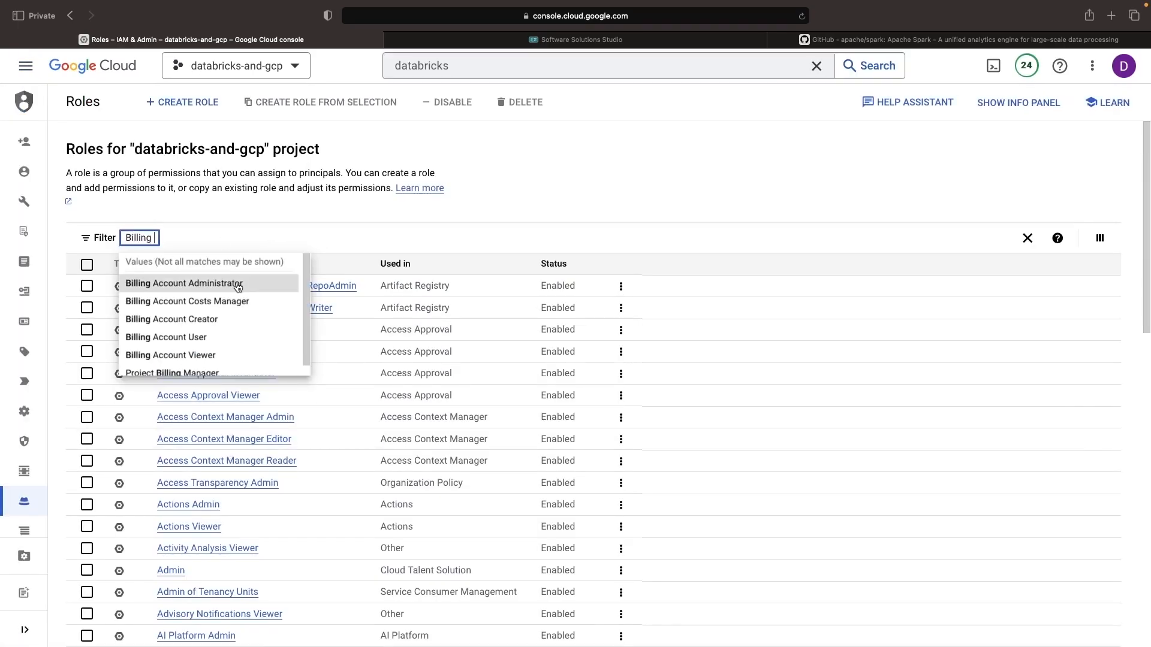
{"action": "left_click", "coordinate": [184, 283]}
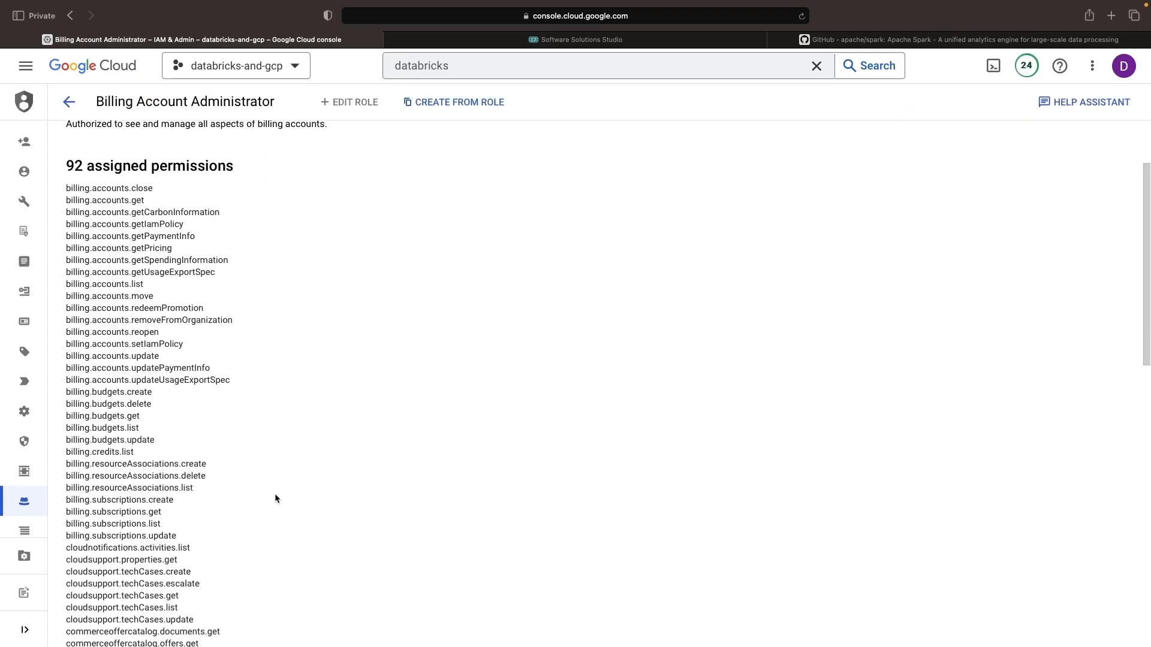
{"action": "scroll", "scroll_direction": "down", "scroll_amount": 3}
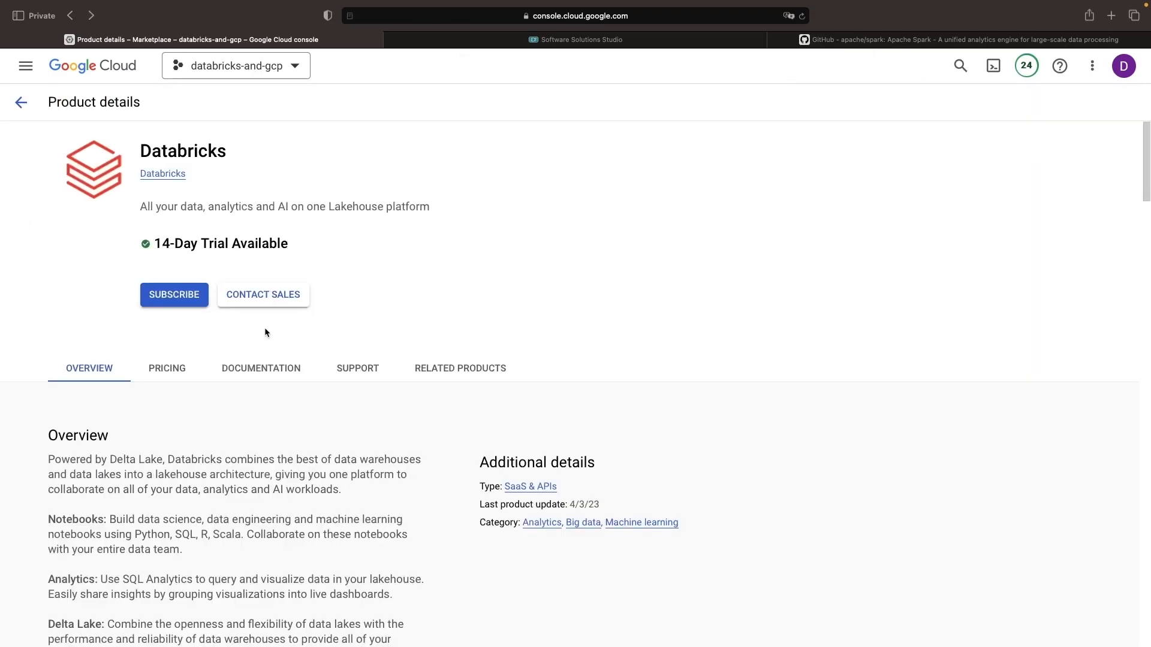
{"action": "mouse_move", "coordinate": [174, 295]}
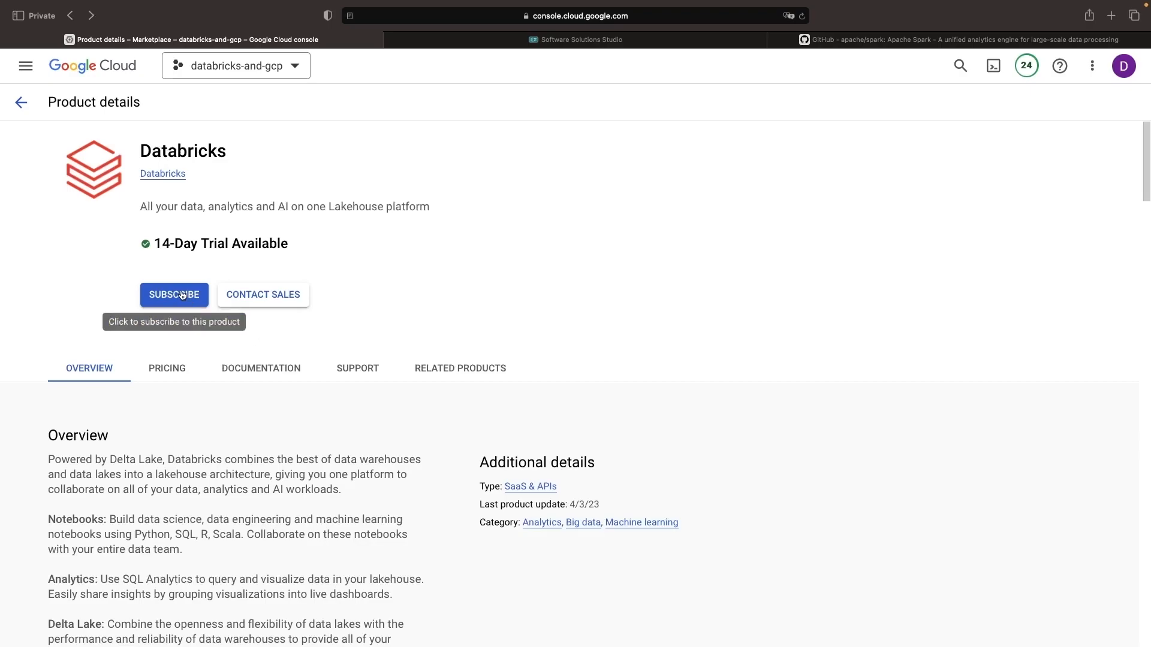
Step: Start a new Databricks subscription order and reach the pricing calculator section
{"action": "left_click", "coordinate": [173, 295]}
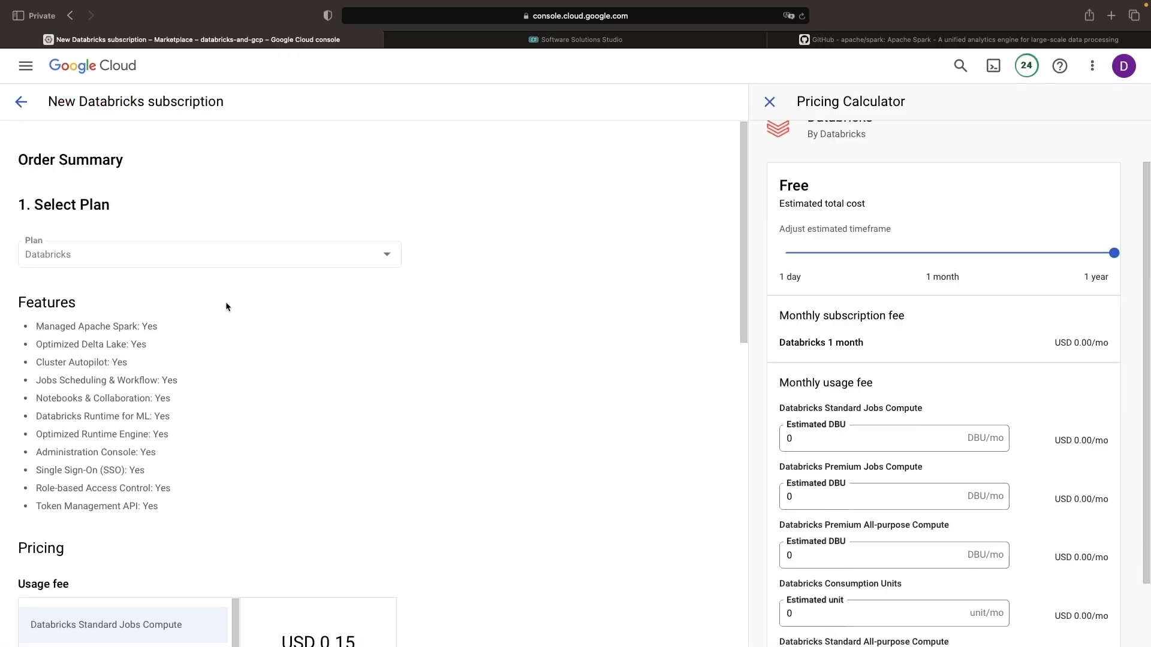
{"action": "scroll", "scroll_direction": "down", "scroll_amount": 3}
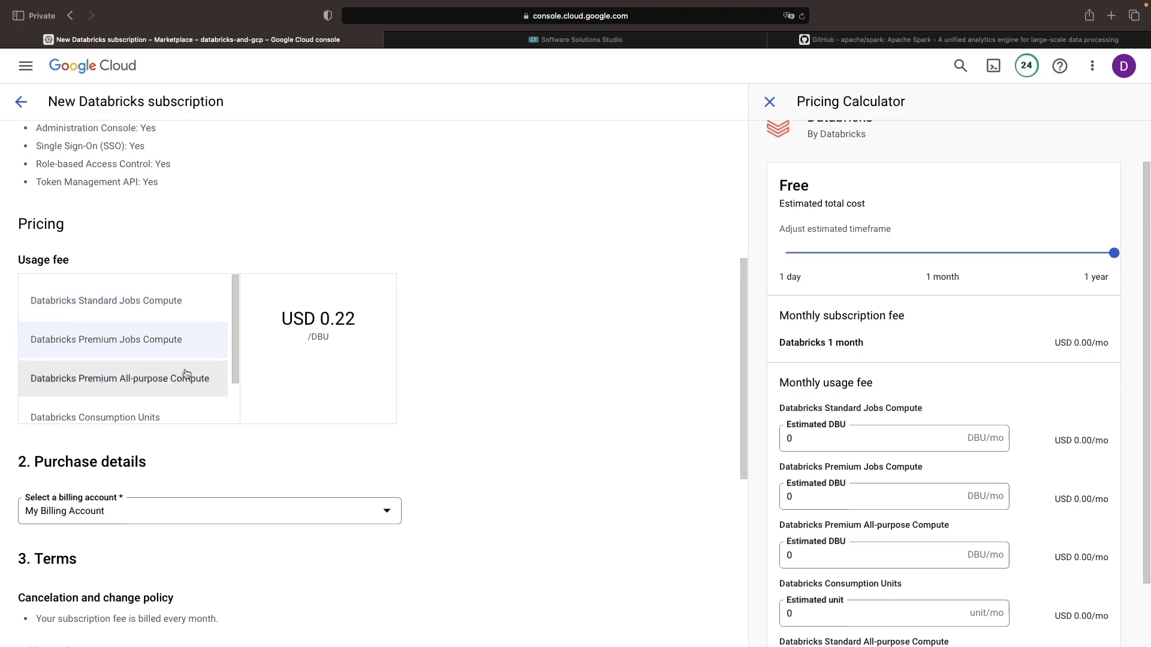
{"action": "scroll", "scroll_direction": "down", "scroll_amount": 3}
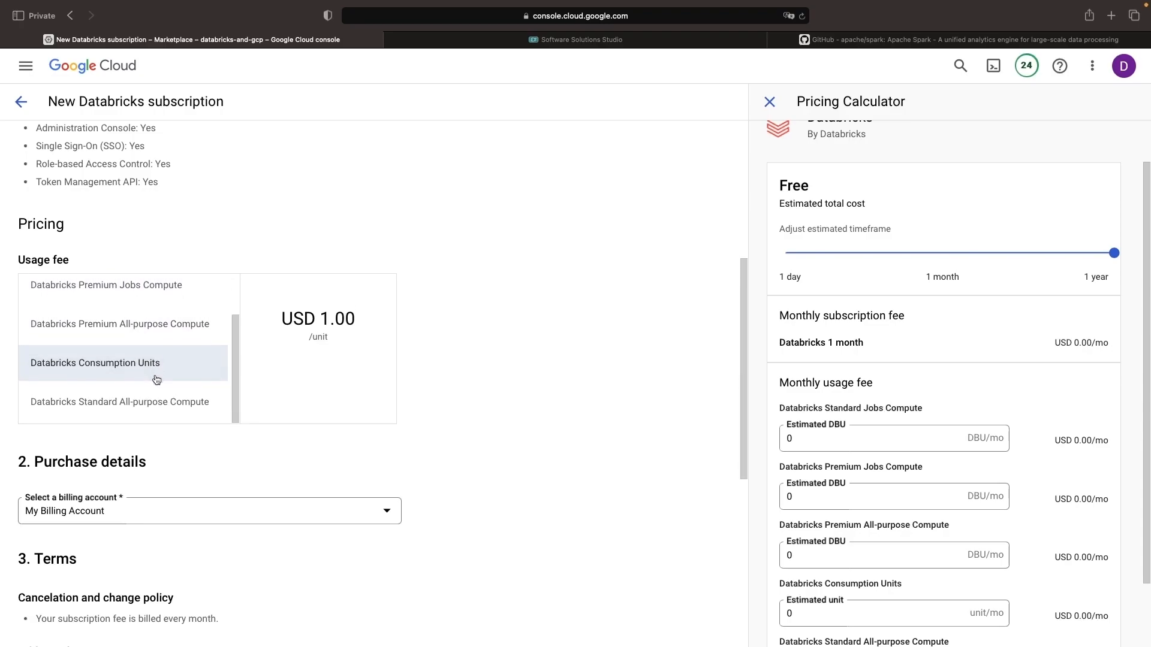
{"action": "scroll", "scroll_direction": "down", "scroll_amount": 3}
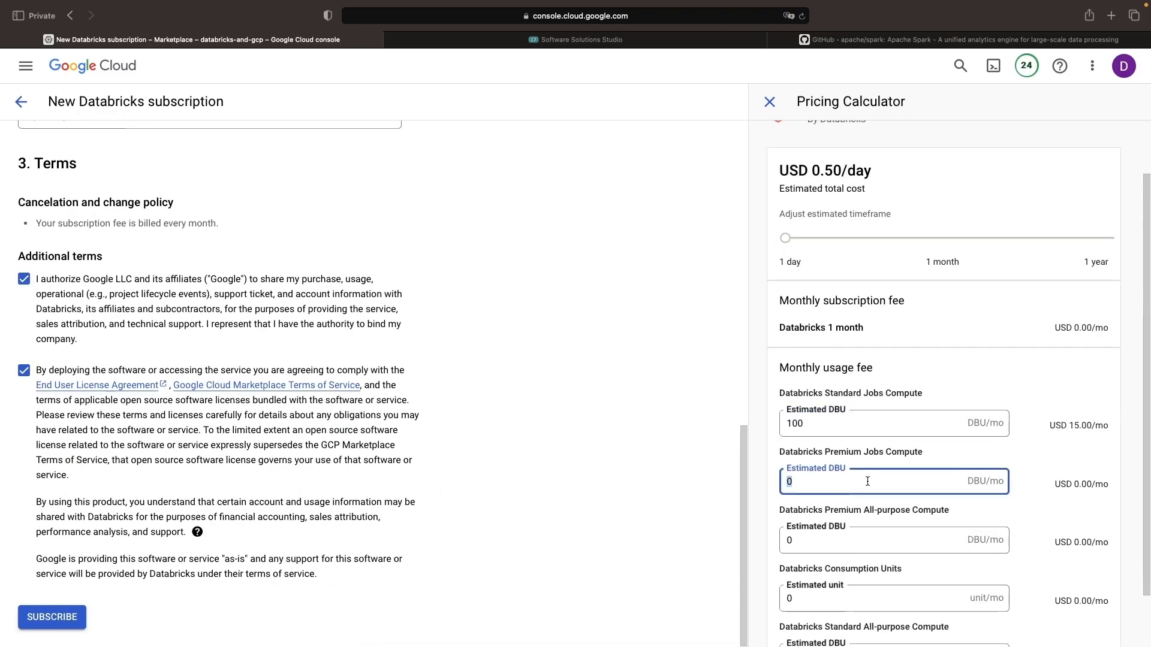
Step: Estimate 100 DBU per compute type and 10 consumption units in the pricing calculator
{"action": "type", "text": "100"}
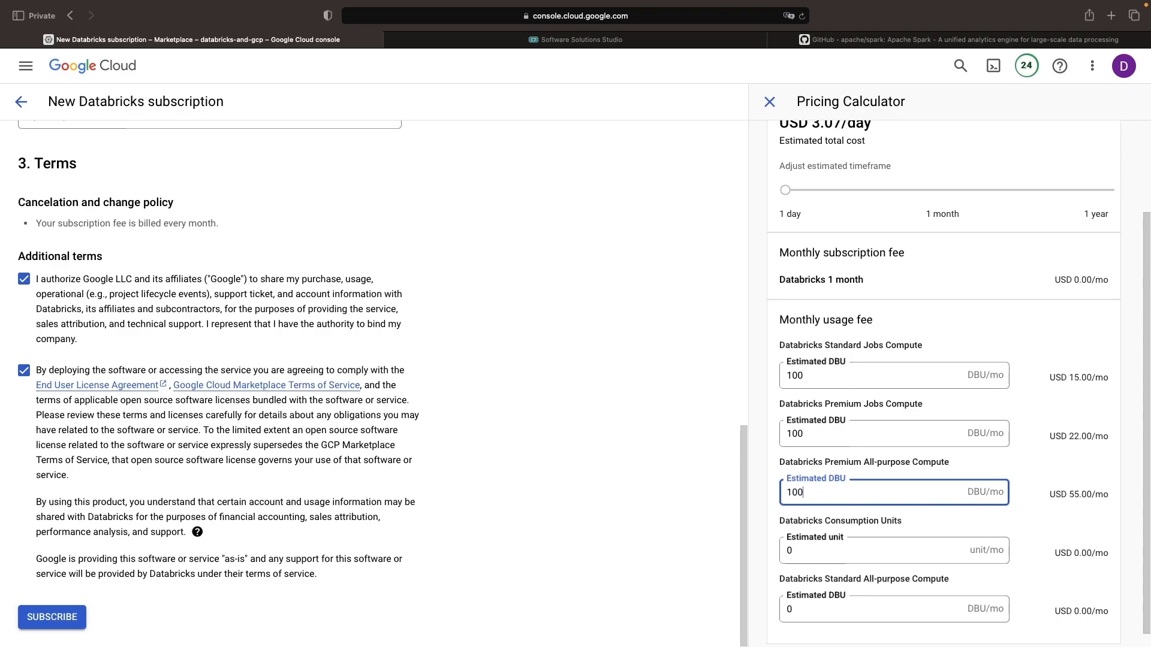
{"action": "type", "text": "10"}
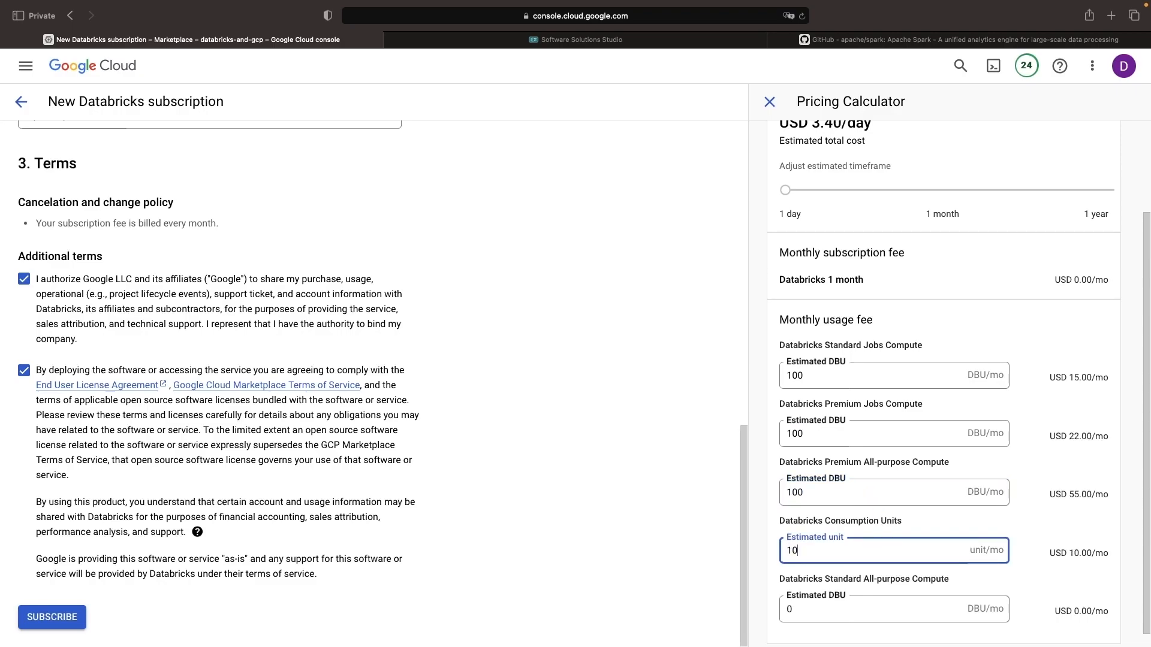
{"action": "type", "text": "100"}
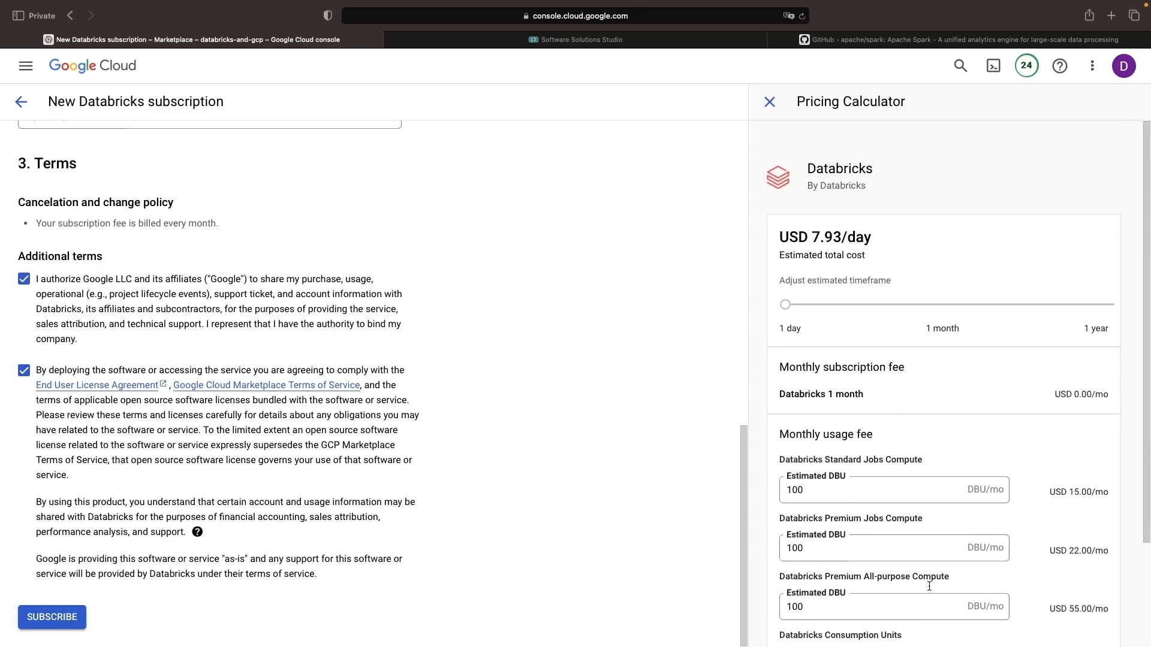
{"action": "mouse_move", "coordinate": [949, 346]}
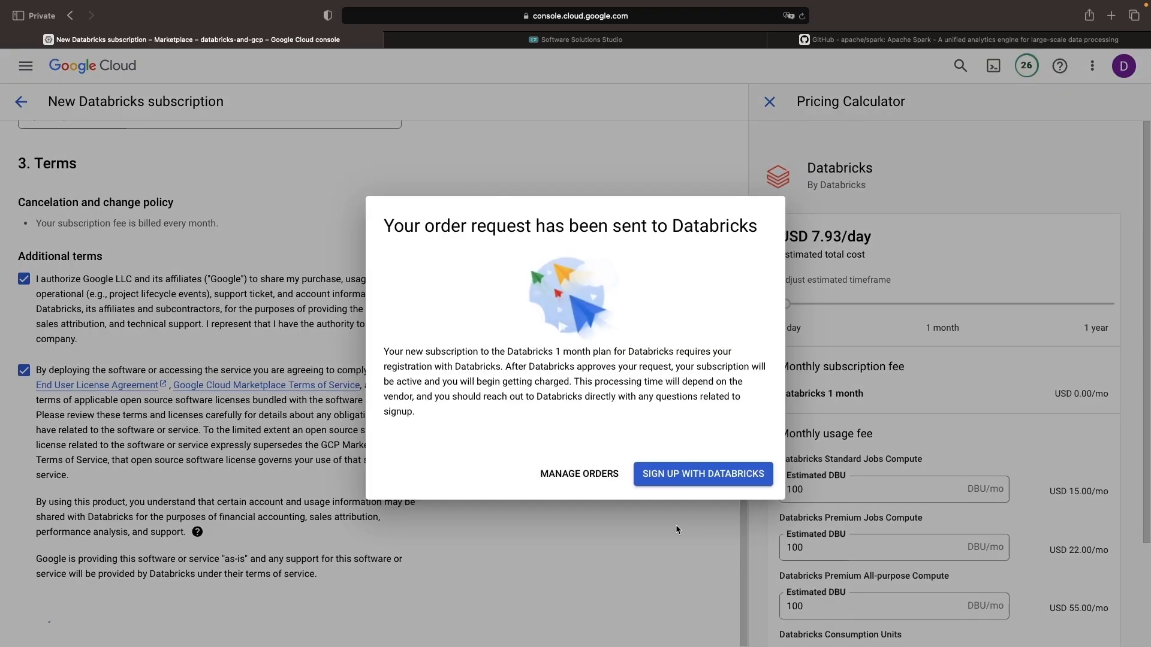
Step: Go to the Databricks sign-up page and start the company name with 'Nod'
{"action": "left_click", "coordinate": [701, 473]}
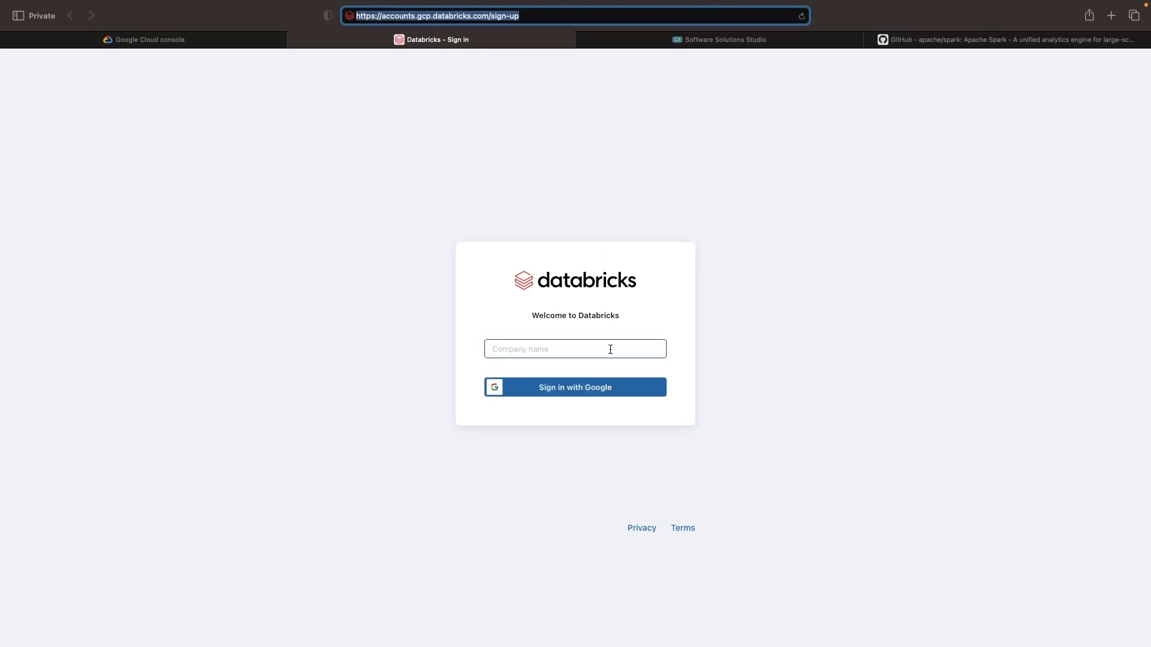
{"action": "left_click", "coordinate": [575, 349]}
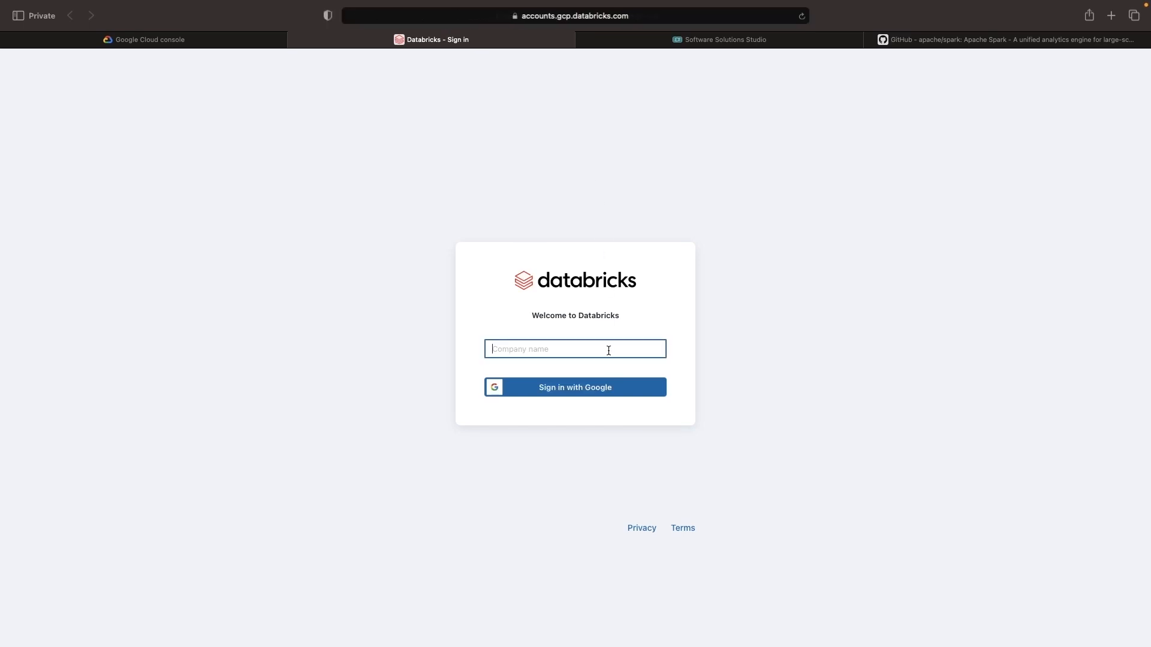
{"action": "type", "text": "Nod"}
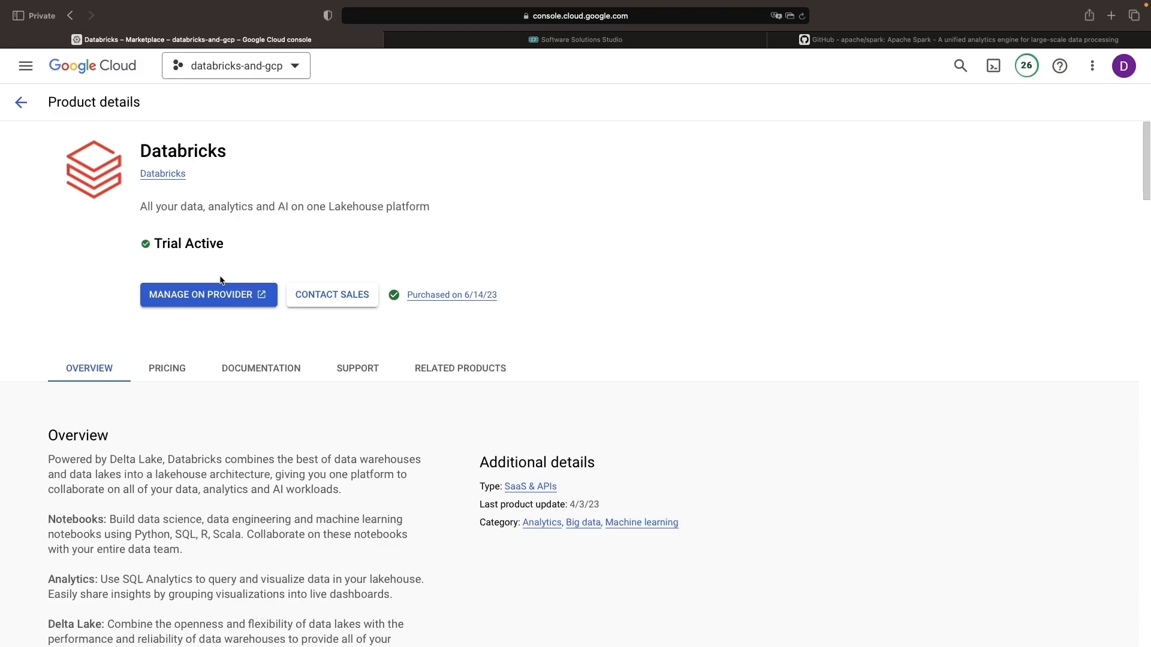
{"action": "mouse_move", "coordinate": [207, 295]}
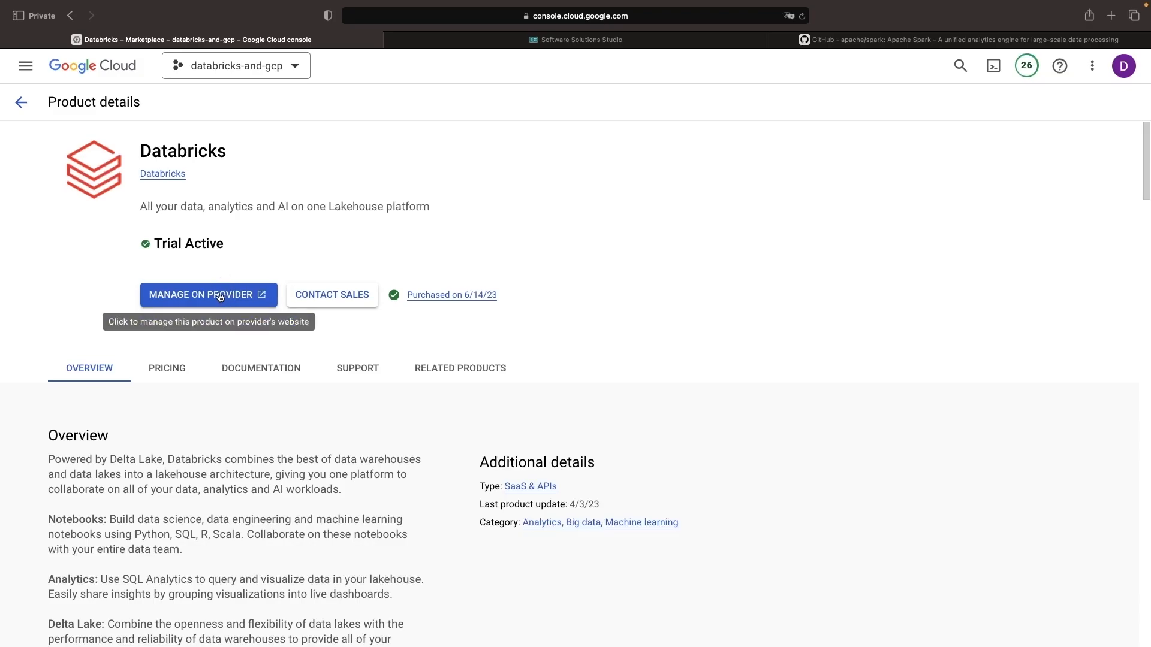
Step: Manage Databricks on the provider site, sign in with Google and start the Premium 14-day trial
{"action": "left_click", "coordinate": [209, 295]}
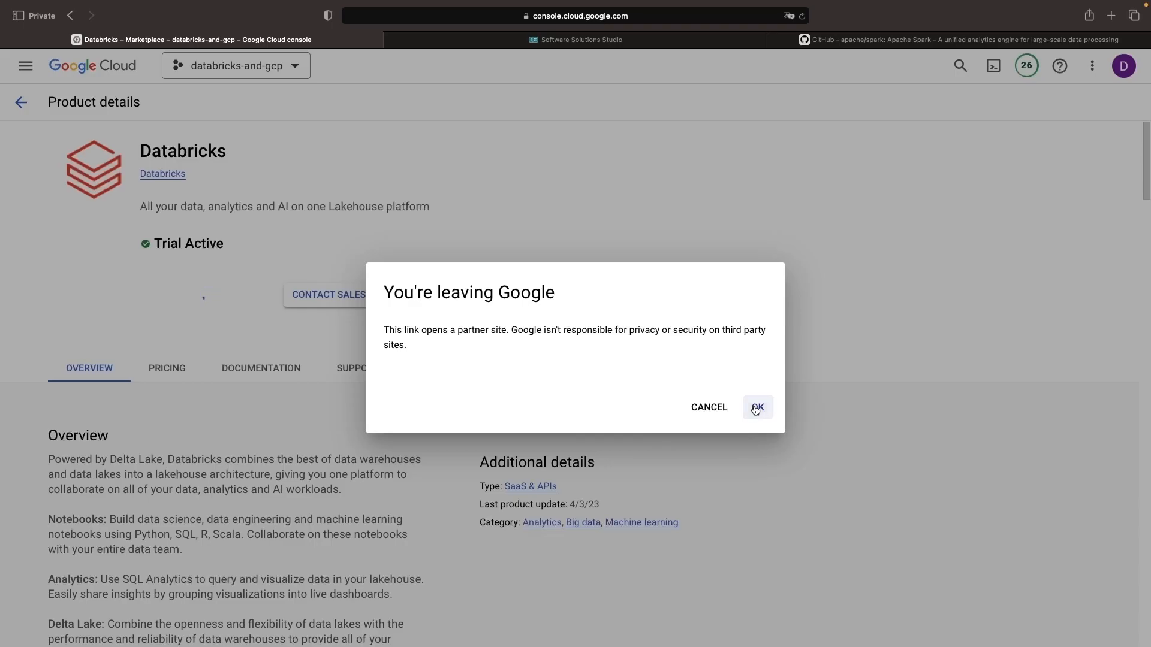
{"action": "left_click", "coordinate": [757, 408]}
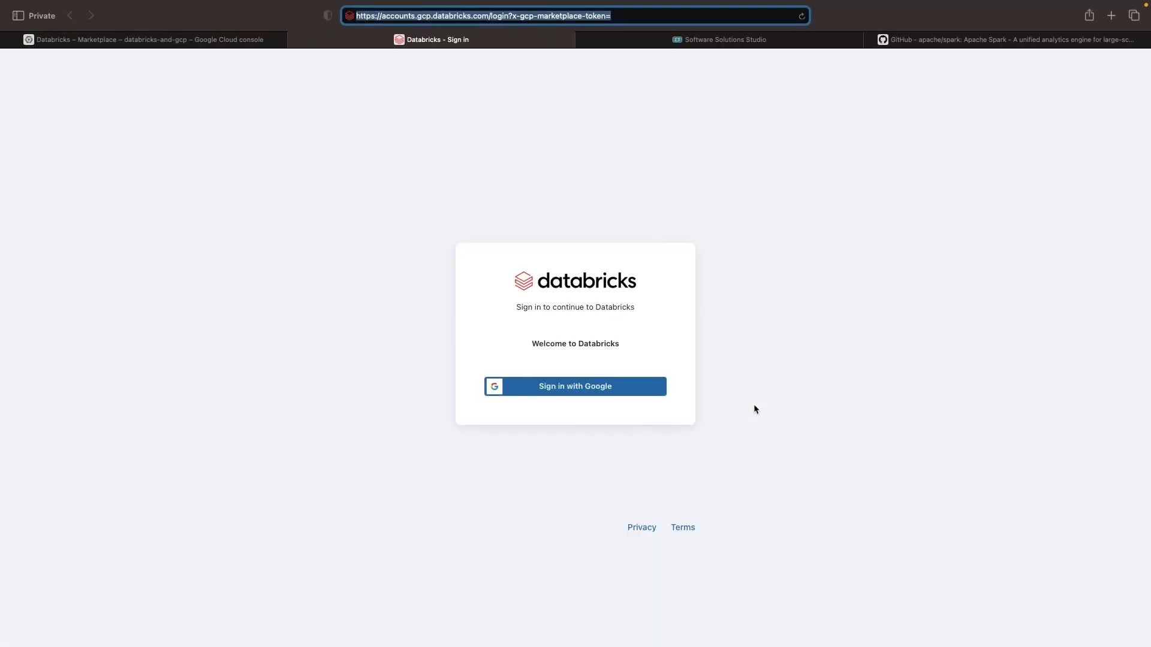
{"action": "left_click", "coordinate": [575, 386]}
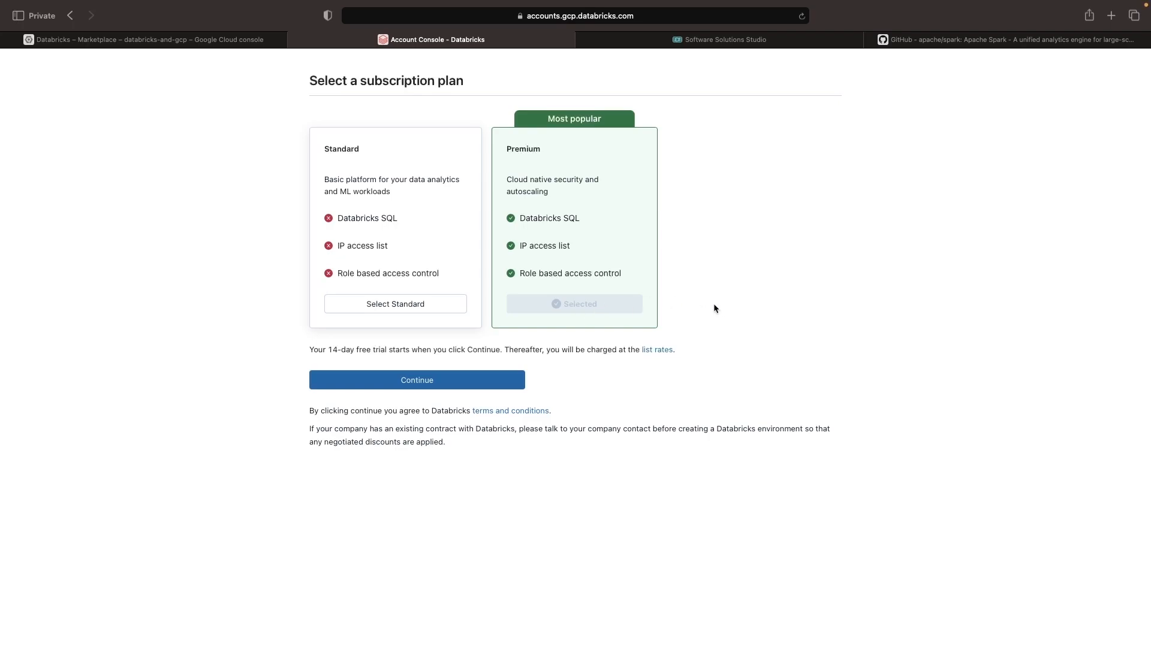
{"action": "mouse_move", "coordinate": [555, 326]}
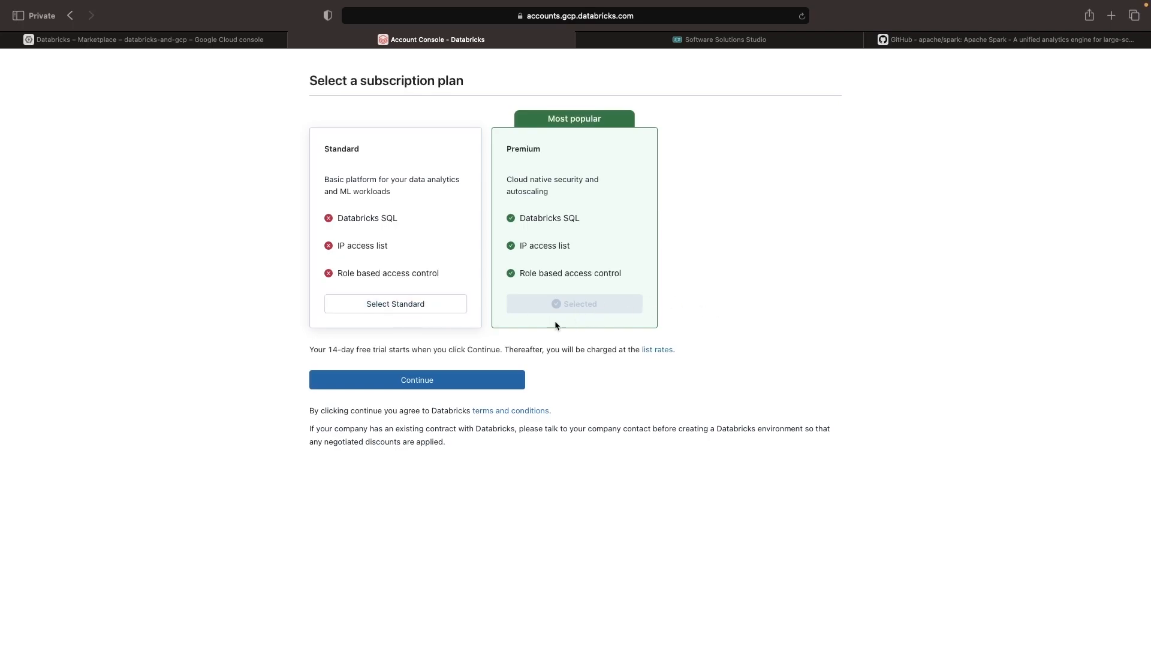
{"action": "mouse_move", "coordinate": [717, 384]}
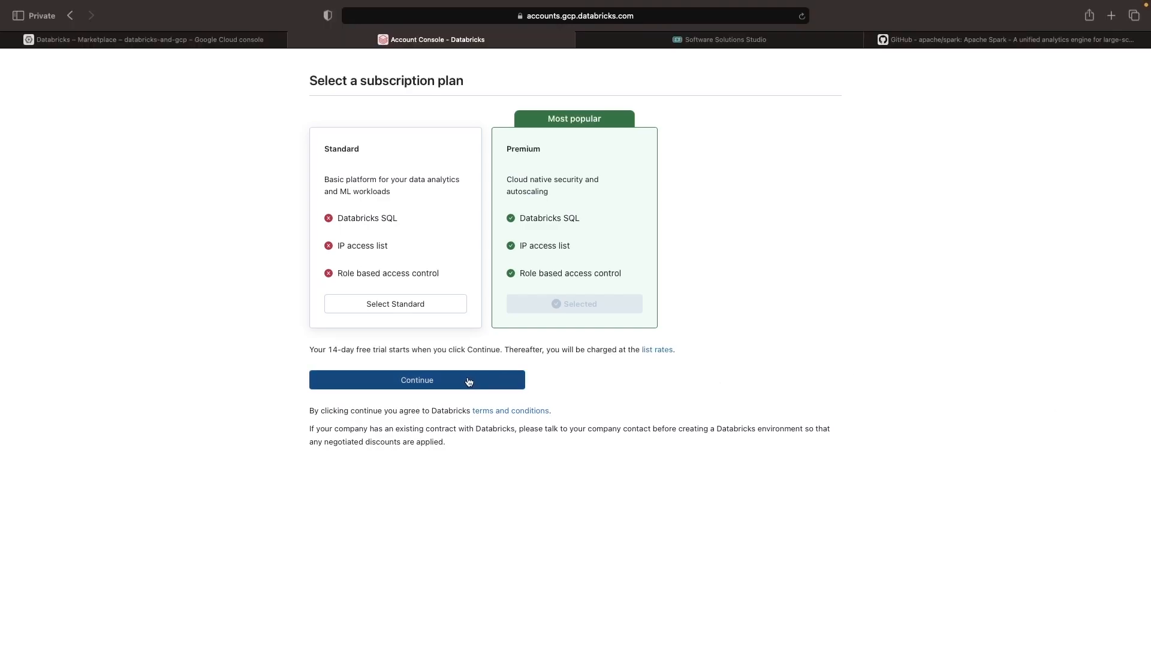
{"action": "left_click", "coordinate": [416, 380]}
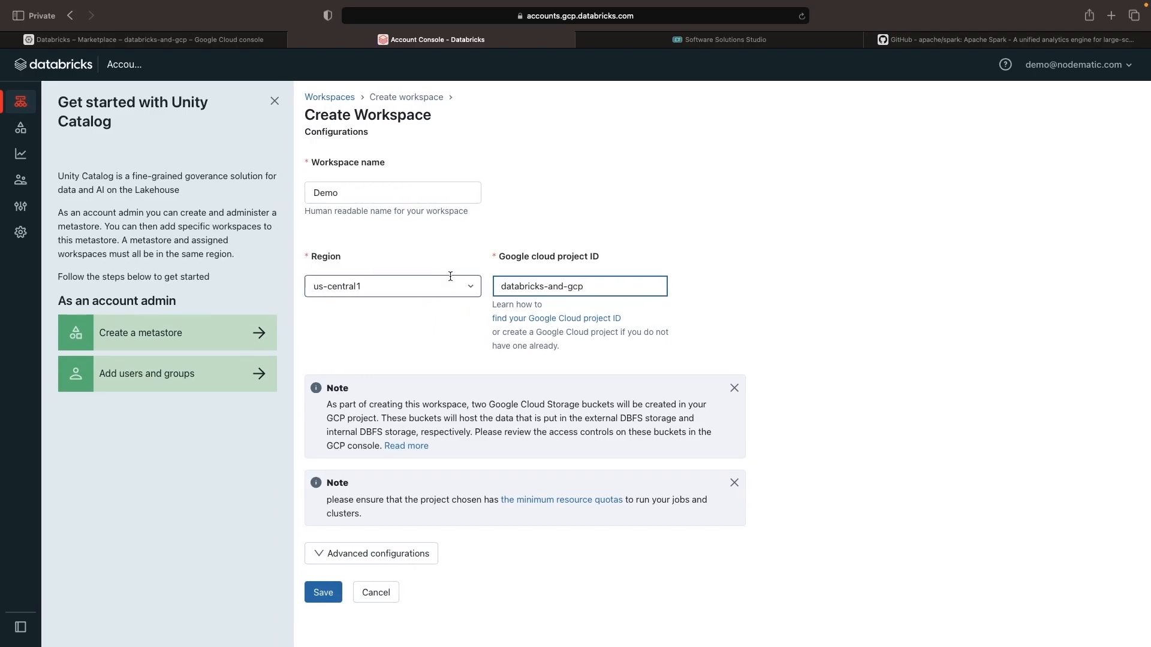
Step: Save the Demo workspace in us-central1 for databricks-and-gcp and open it once running
{"action": "scroll", "scroll_direction": "down", "scroll_amount": 3}
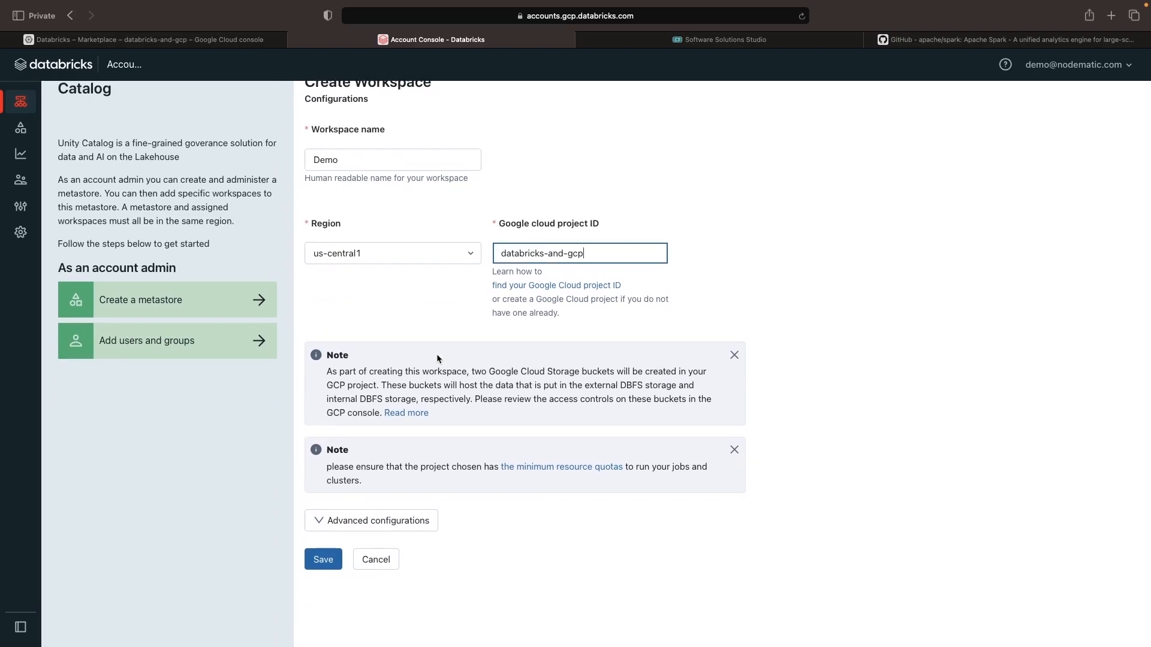
{"action": "left_click", "coordinate": [322, 558]}
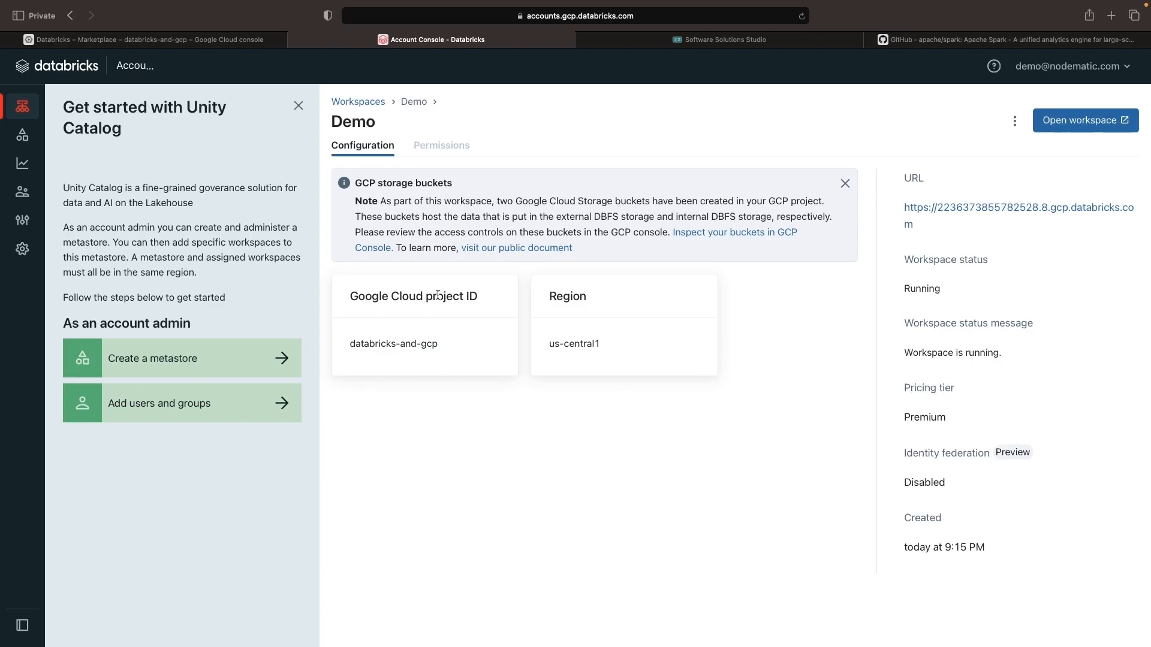
{"action": "left_click", "coordinate": [1085, 120]}
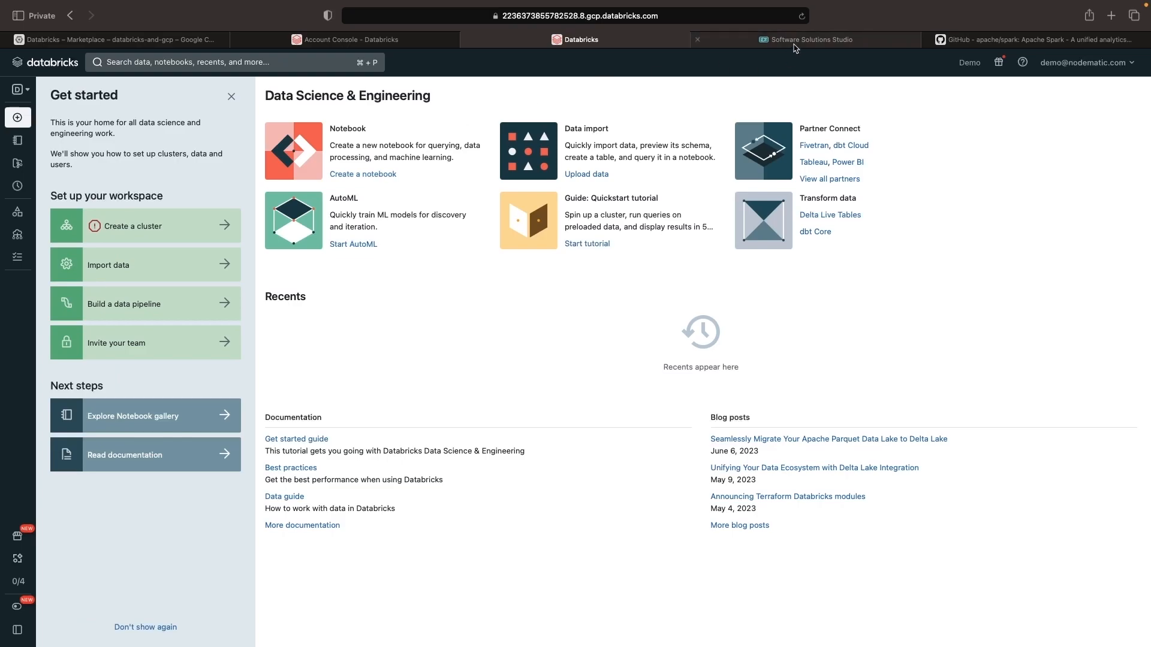
Step: Create Demo Account's Cluster with 8 e2-standard-4 workers, autoscaling off, runtime 12.2 LTS
{"action": "left_click", "coordinate": [804, 38]}
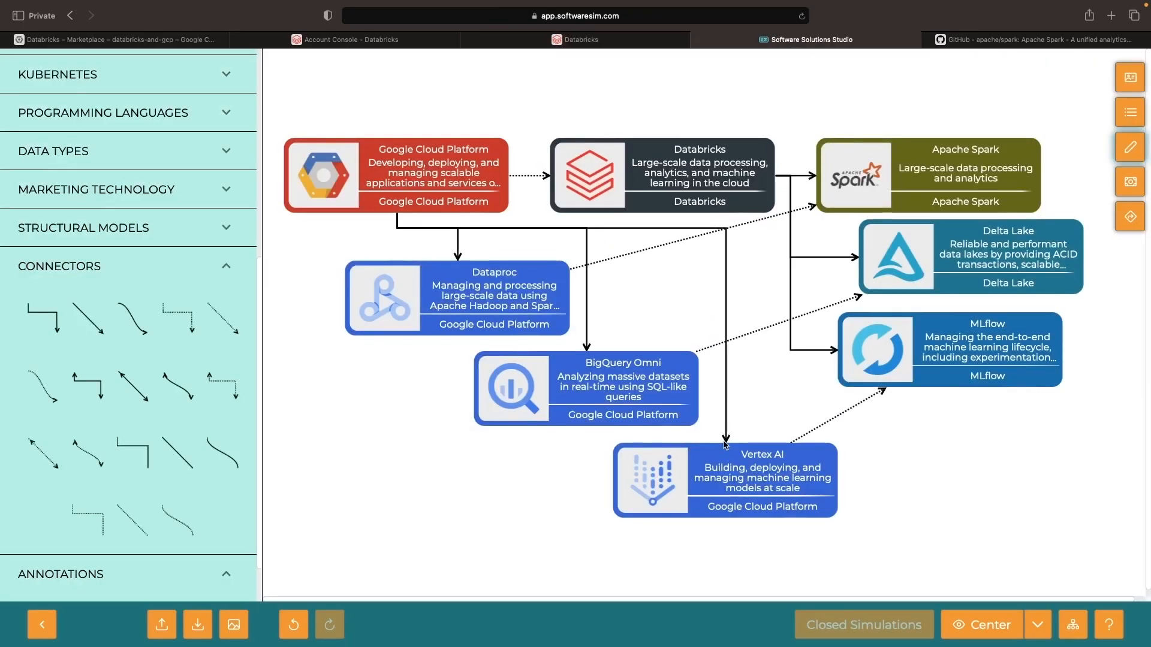
{"action": "left_click", "coordinate": [574, 39]}
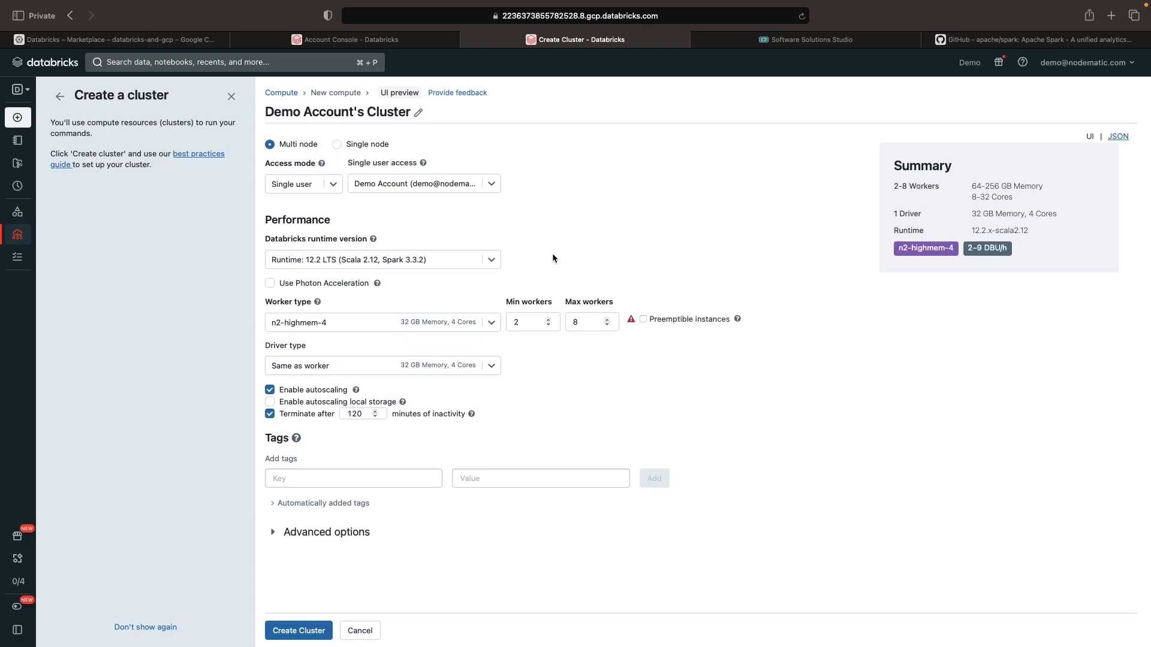
{"action": "mouse_move", "coordinate": [461, 384]}
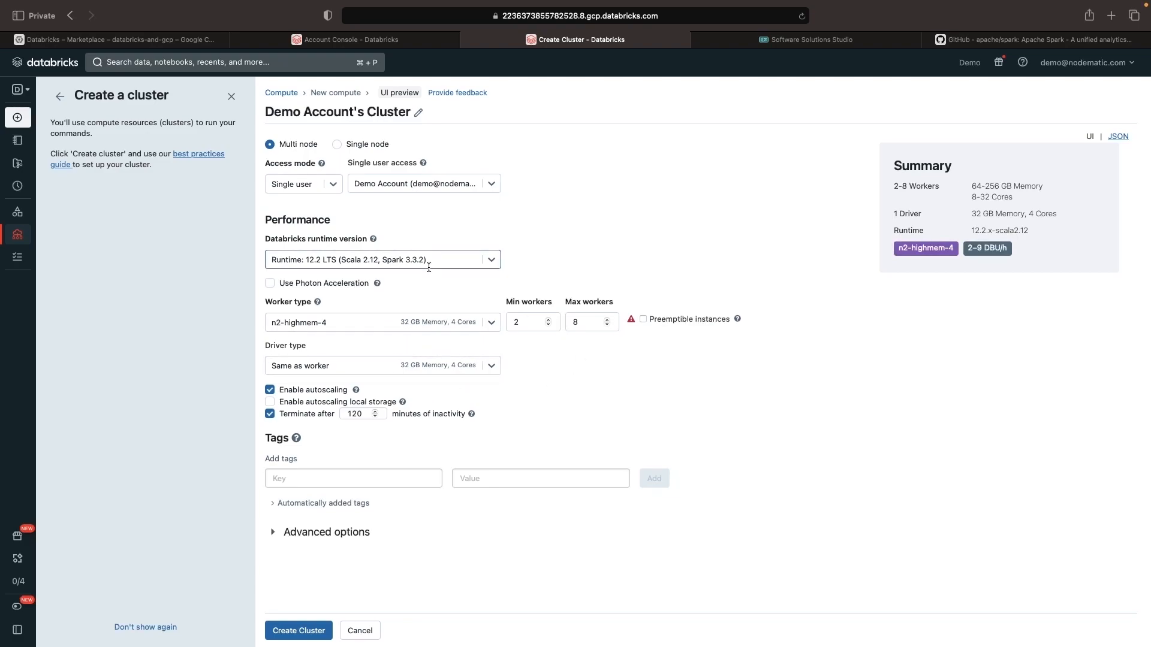
{"action": "left_click", "coordinate": [383, 323]}
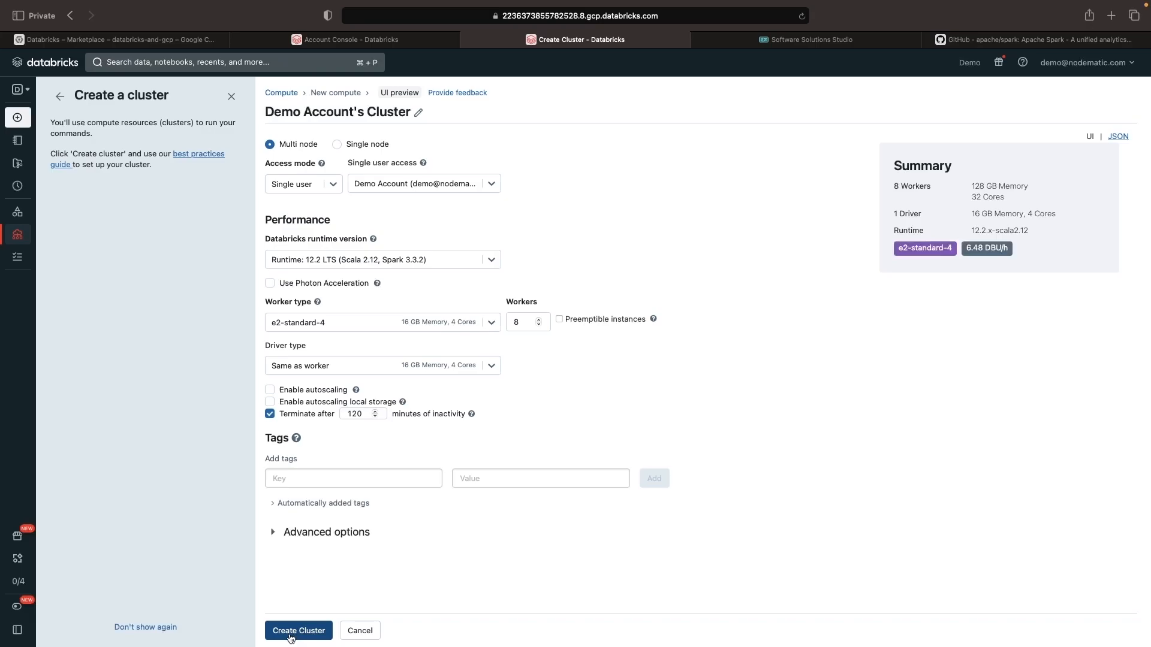
{"action": "left_click", "coordinate": [298, 631]}
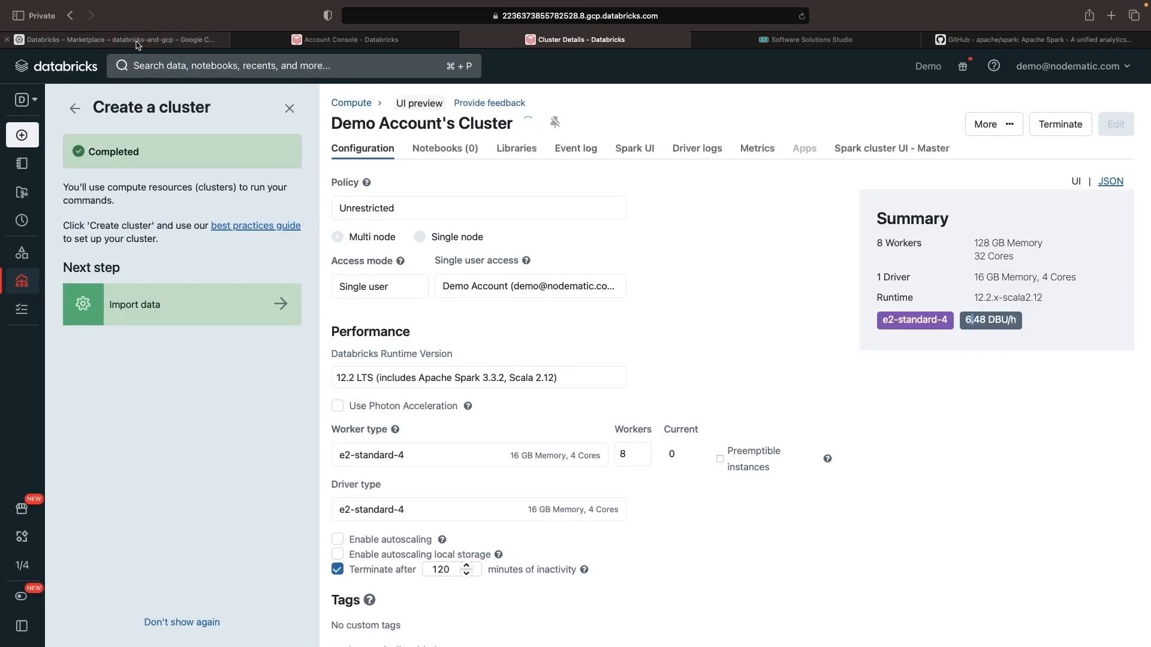
Step: Check Databricks pricing at USD 0.15 per DBU, then go to Kubernetes Engine clusters
{"action": "left_click", "coordinate": [118, 39]}
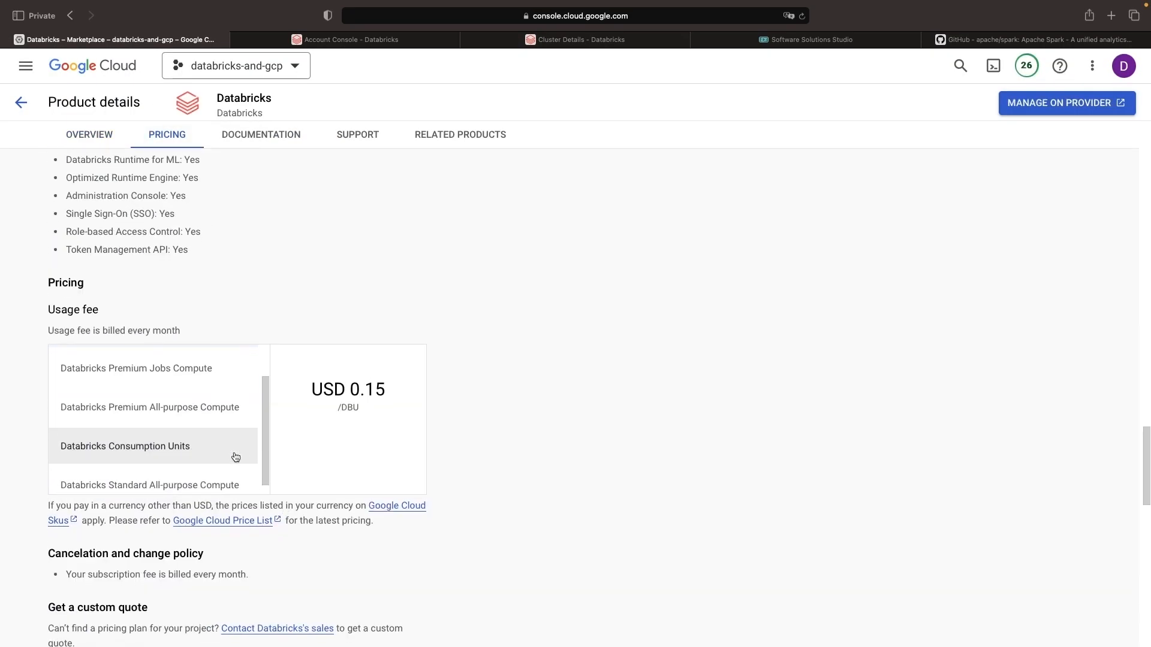
{"action": "left_click", "coordinate": [89, 134]}
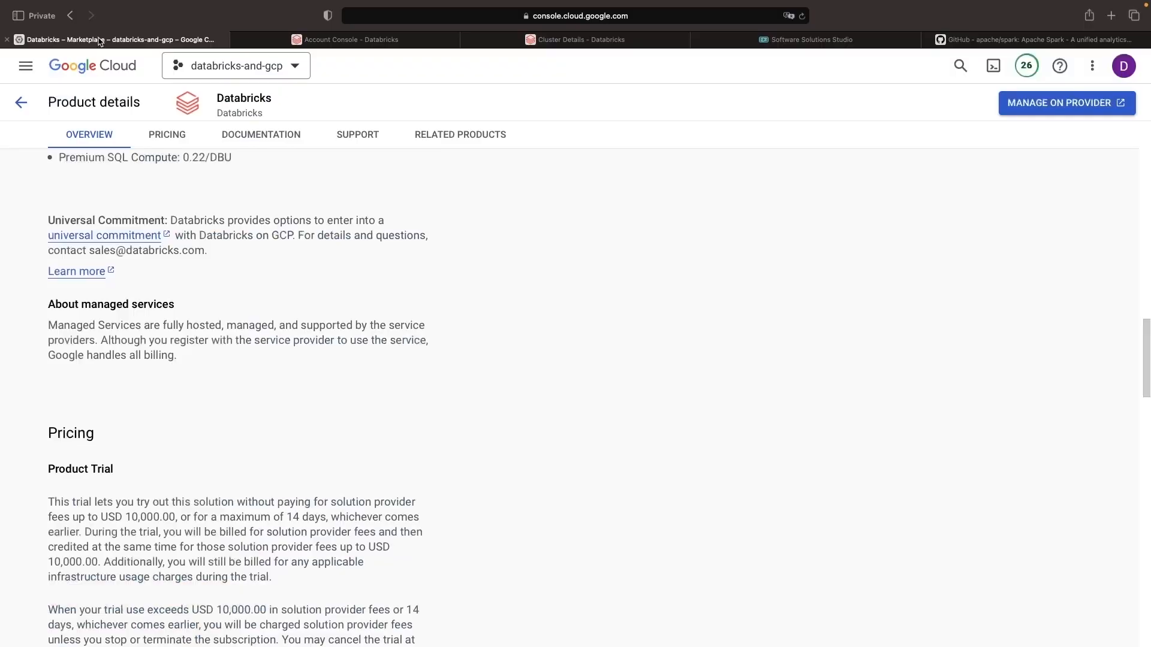
{"action": "left_click", "coordinate": [25, 66]}
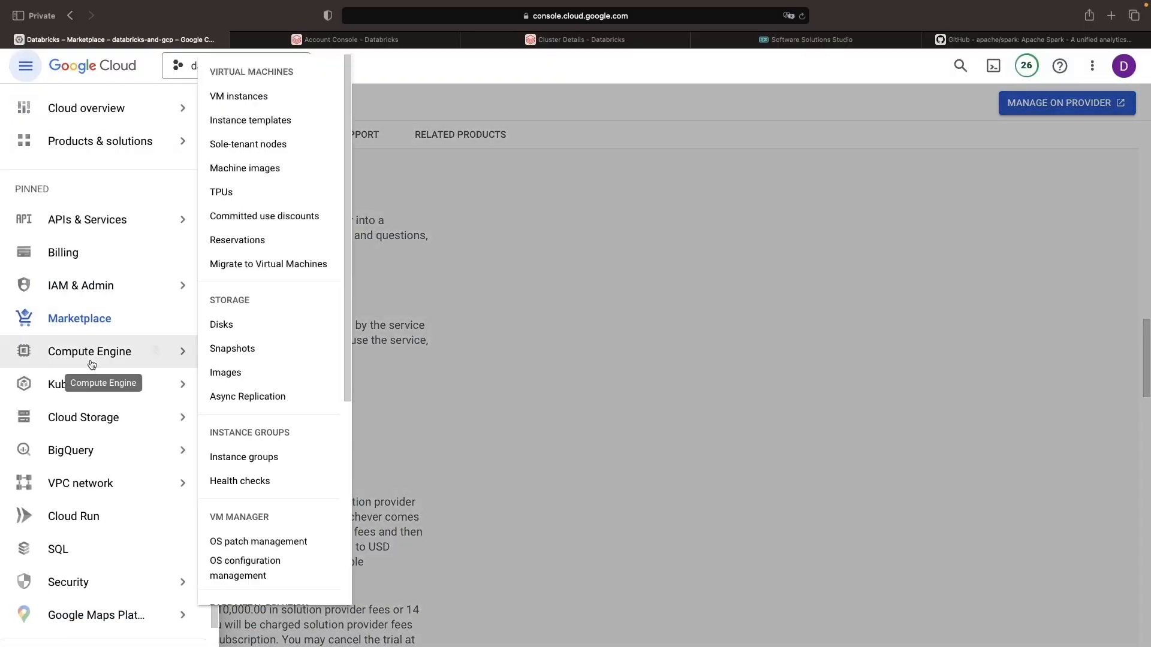
{"action": "left_click", "coordinate": [90, 351]}
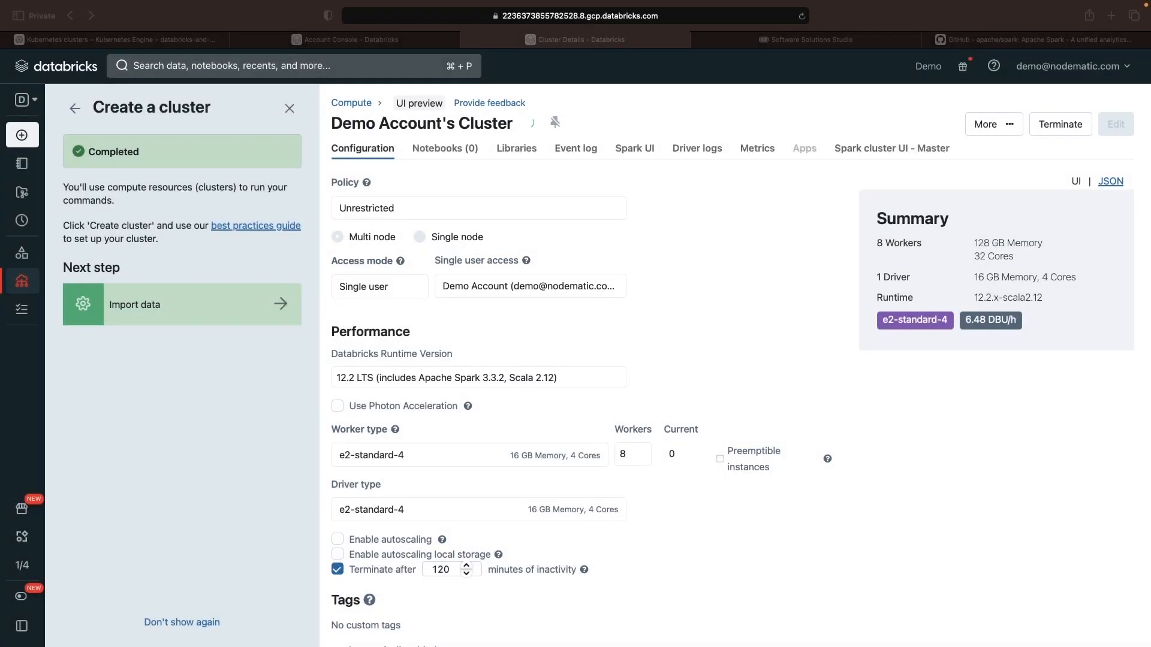
Step: Confirm the cluster runs with 8 workers and view its Notebooks and Spark UI (Spark 3.3.2)
{"action": "left_click", "coordinate": [289, 108]}
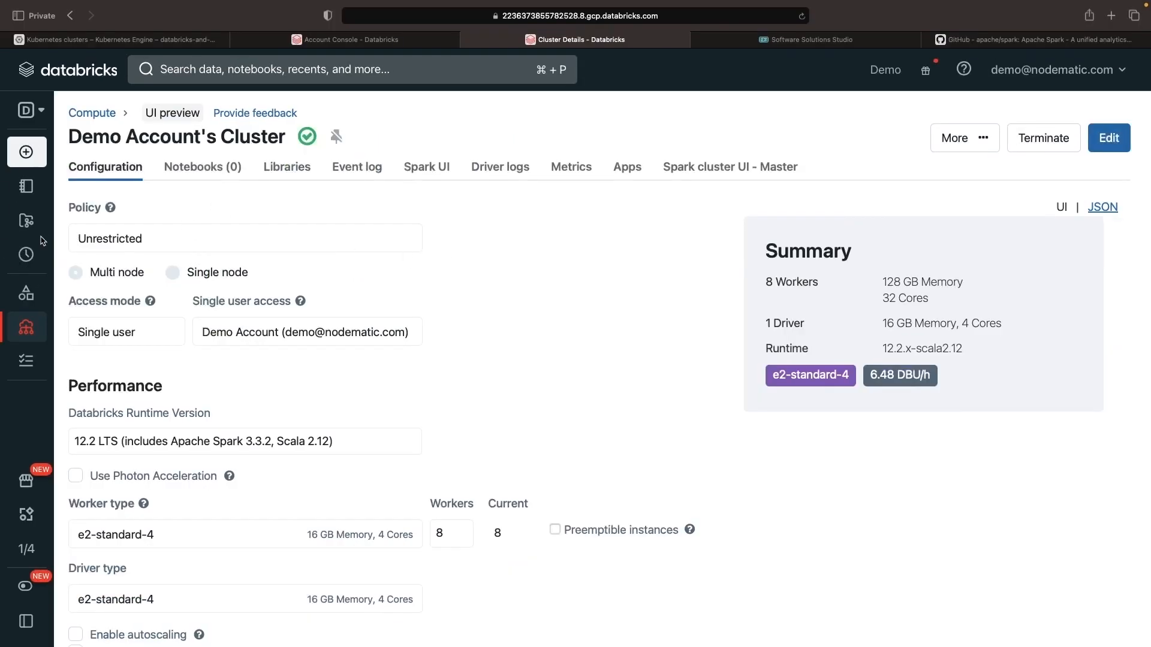
{"action": "left_click", "coordinate": [202, 166]}
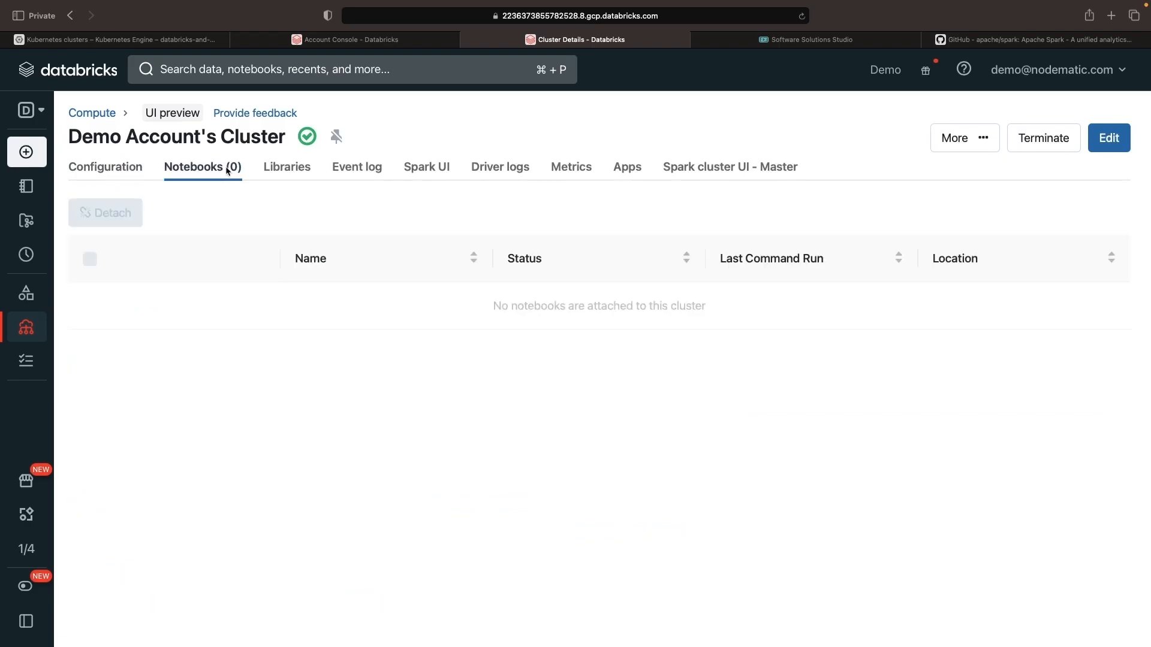
{"action": "left_click", "coordinate": [427, 166]}
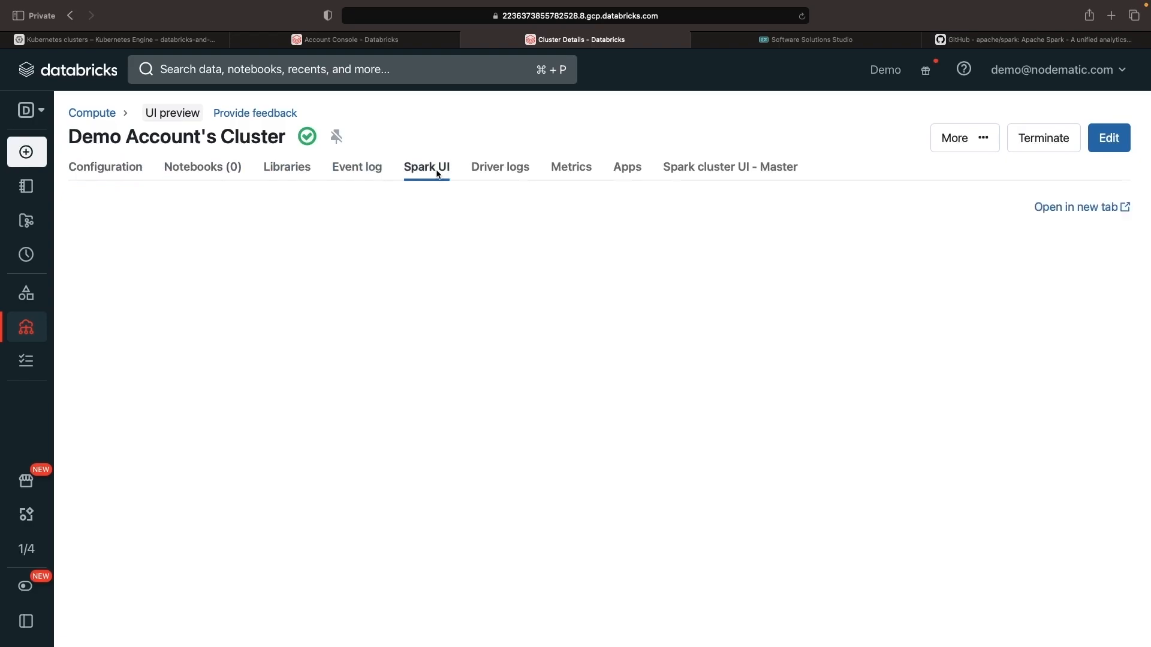
{"action": "left_click", "coordinate": [427, 166]}
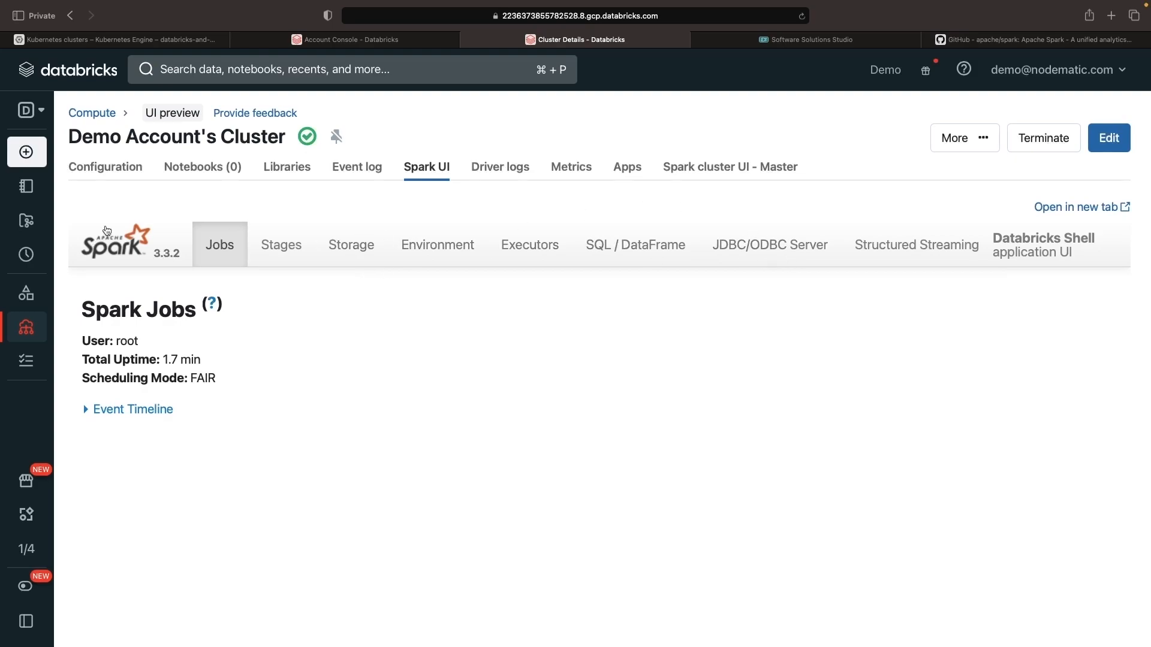
Step: Bring up the workspace persona list from the expanded sidebar
{"action": "left_click", "coordinate": [28, 110]}
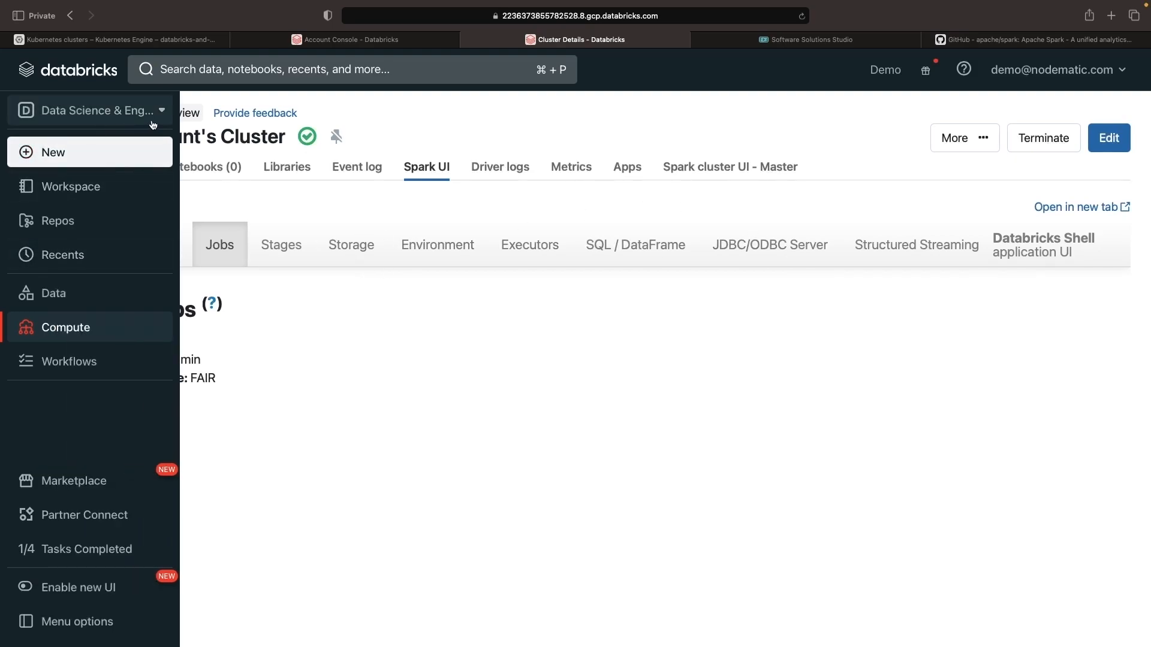
{"action": "left_click", "coordinate": [90, 110]}
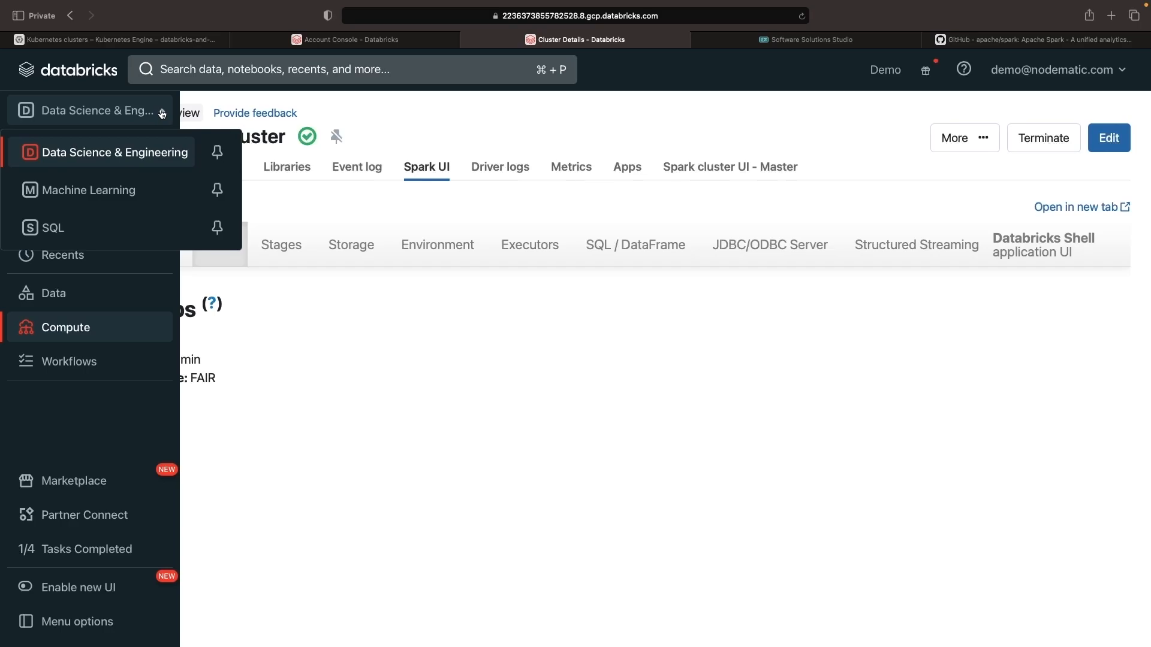
{"action": "left_click", "coordinate": [805, 39]}
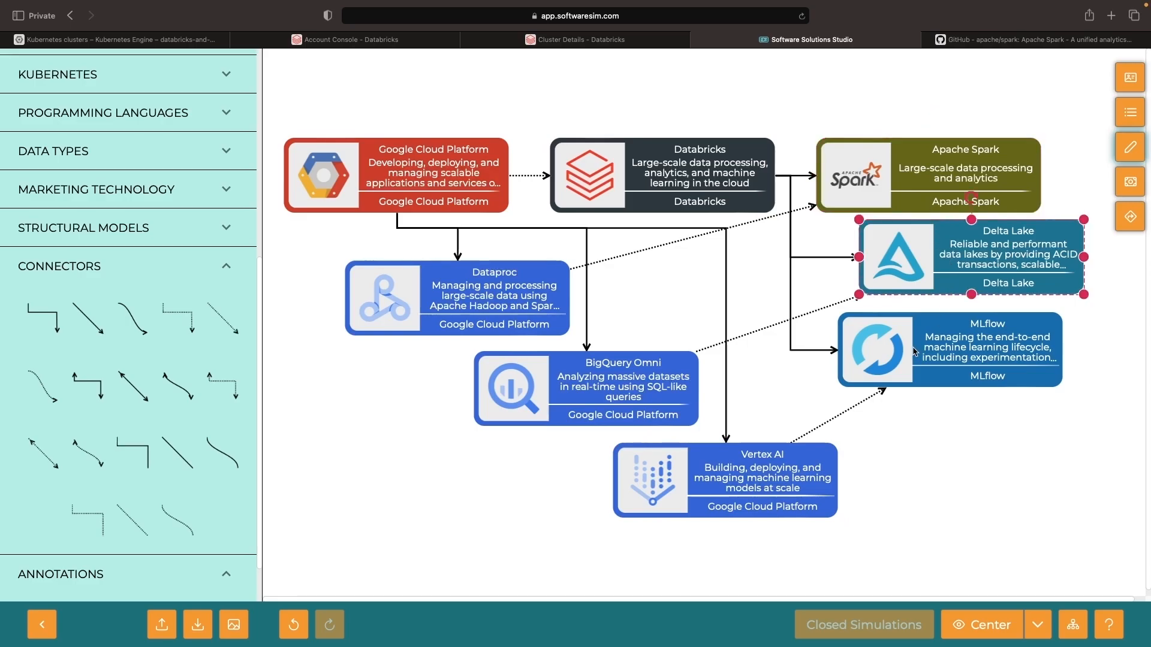
Step: Highlight the Delta Lake and MLflow boxes in the diagram, then return to Machine Learning home
{"action": "left_click", "coordinate": [965, 175]}
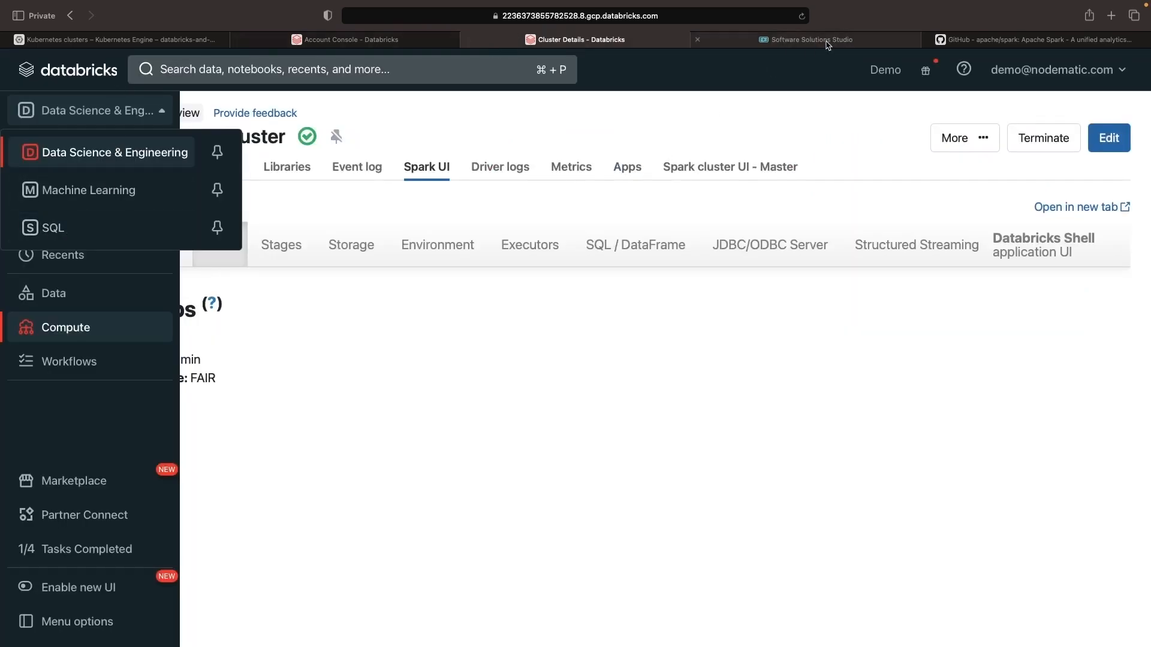
{"action": "mouse_move", "coordinate": [96, 218]}
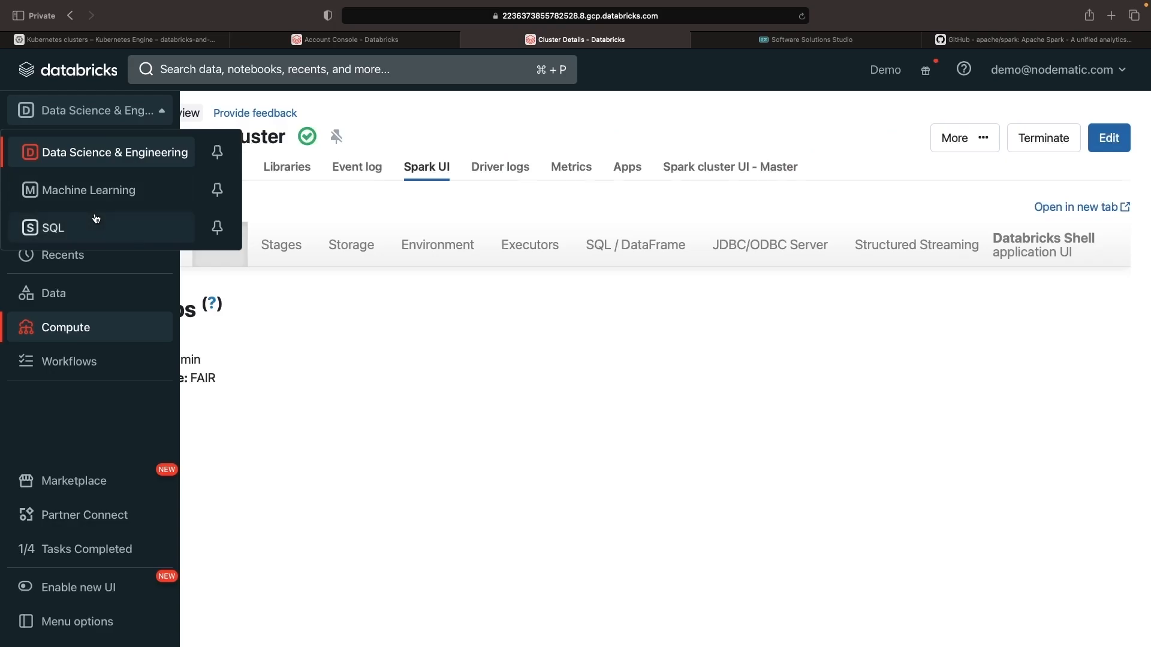
{"action": "left_click", "coordinate": [807, 40]}
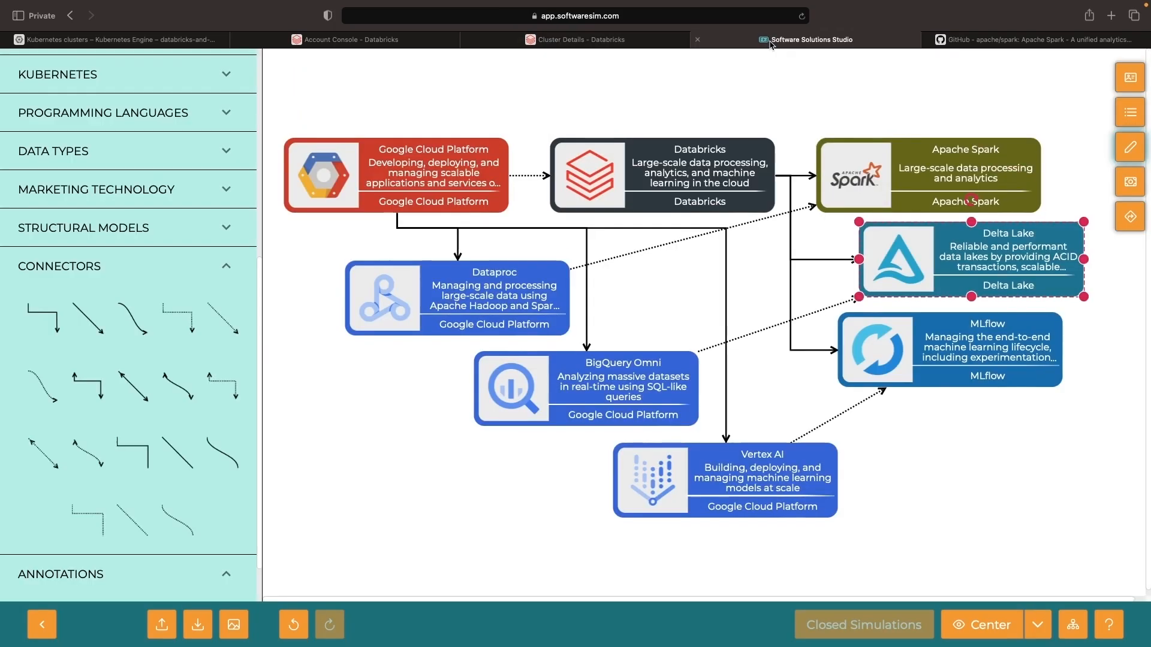
{"action": "left_click", "coordinate": [987, 349]}
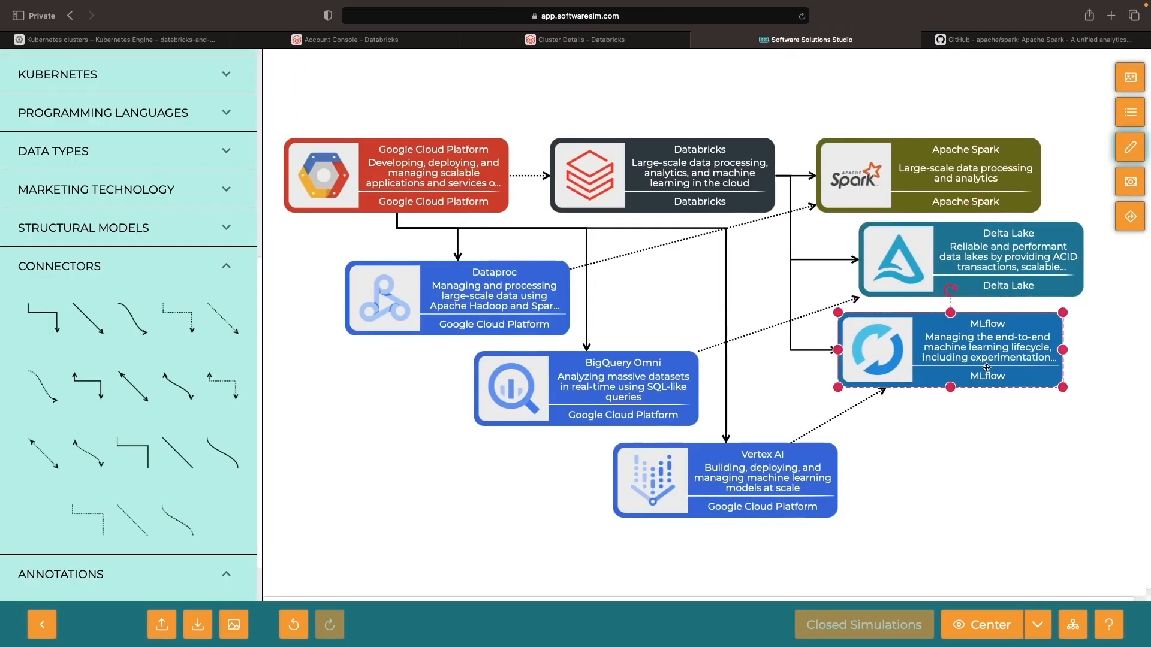
{"action": "left_click", "coordinate": [577, 39]}
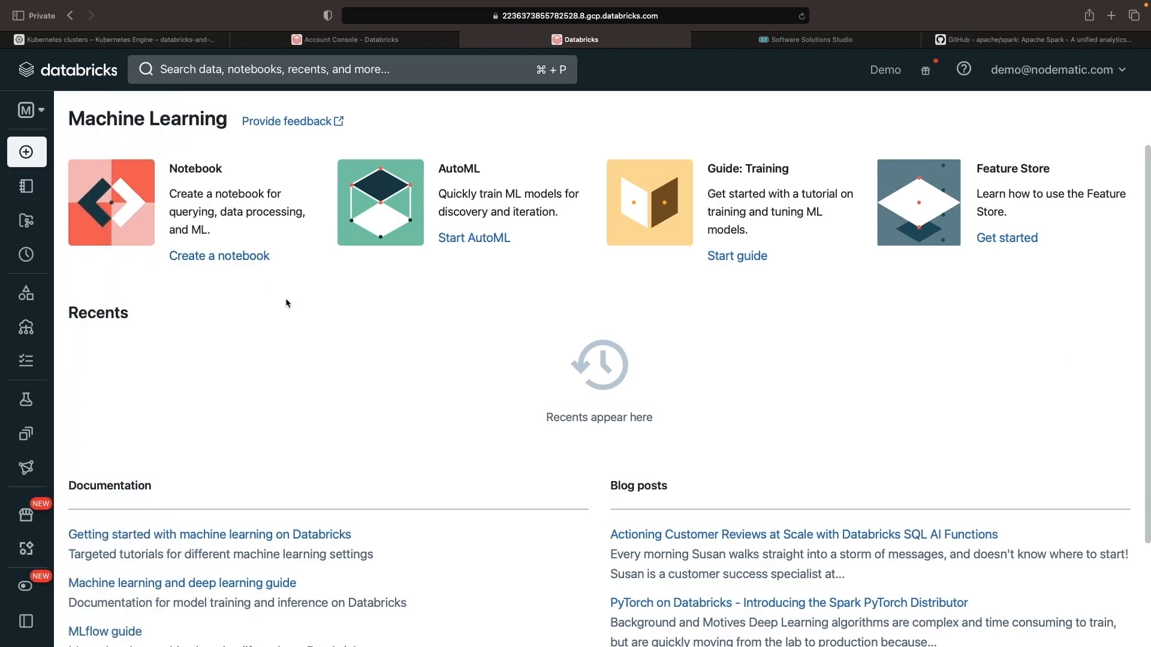
Step: Switch the persona to Data Science & Engineering, then to SQL
{"action": "left_click", "coordinate": [27, 111]}
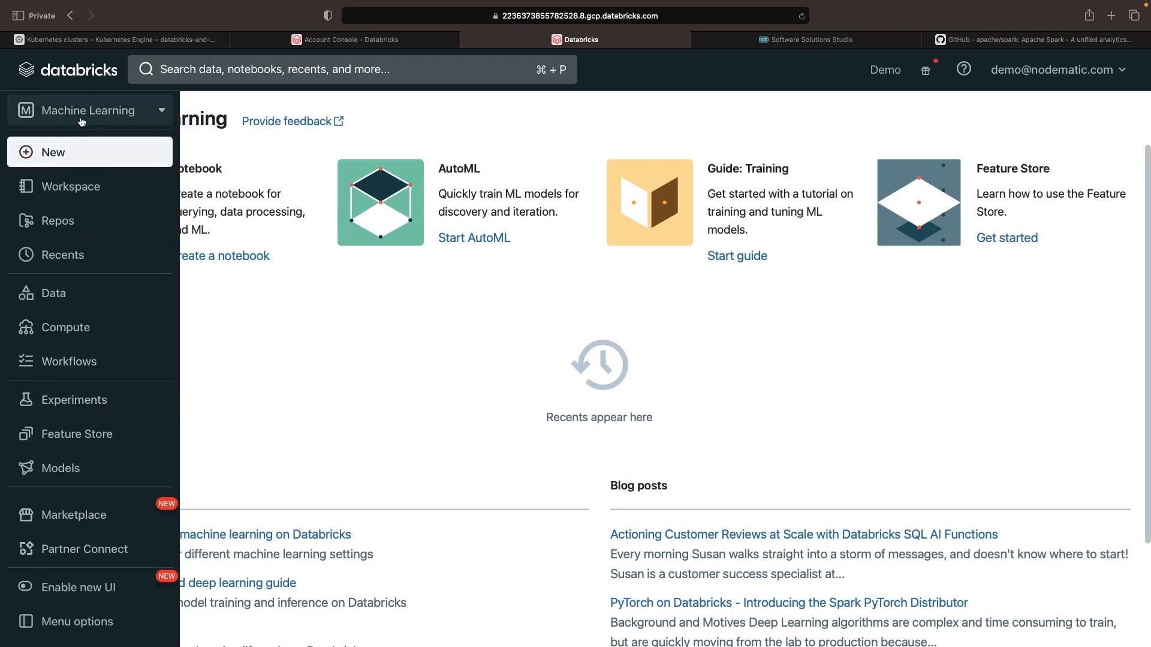
{"action": "left_click", "coordinate": [88, 110]}
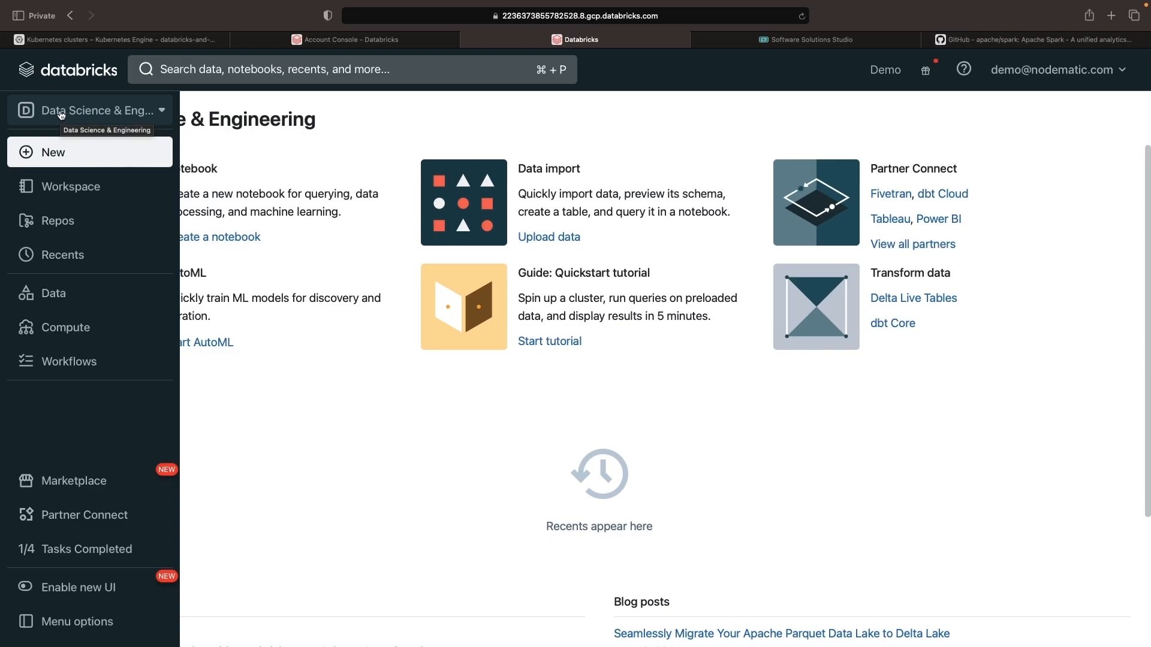
{"action": "left_click", "coordinate": [92, 110]}
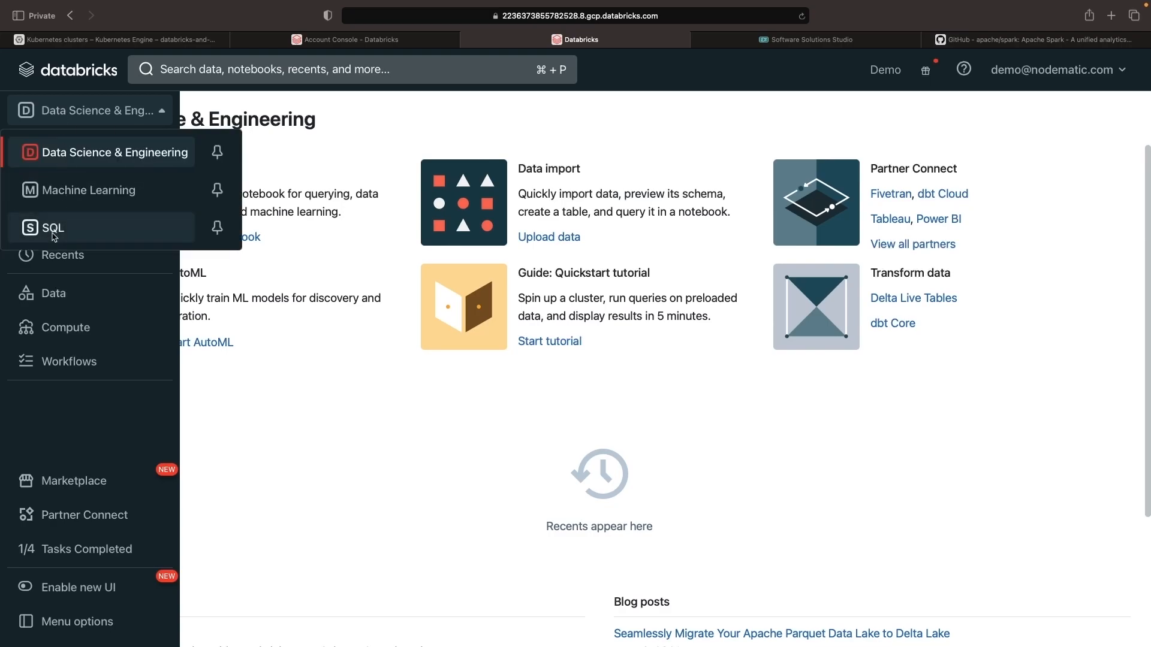
{"action": "left_click", "coordinate": [805, 39]}
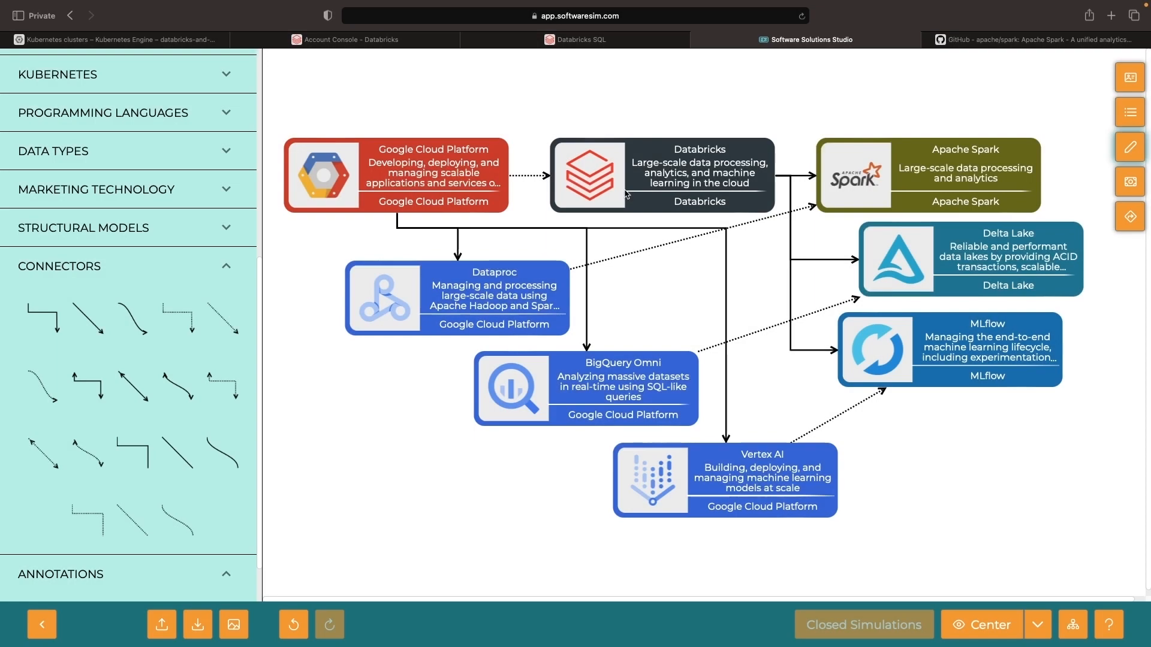